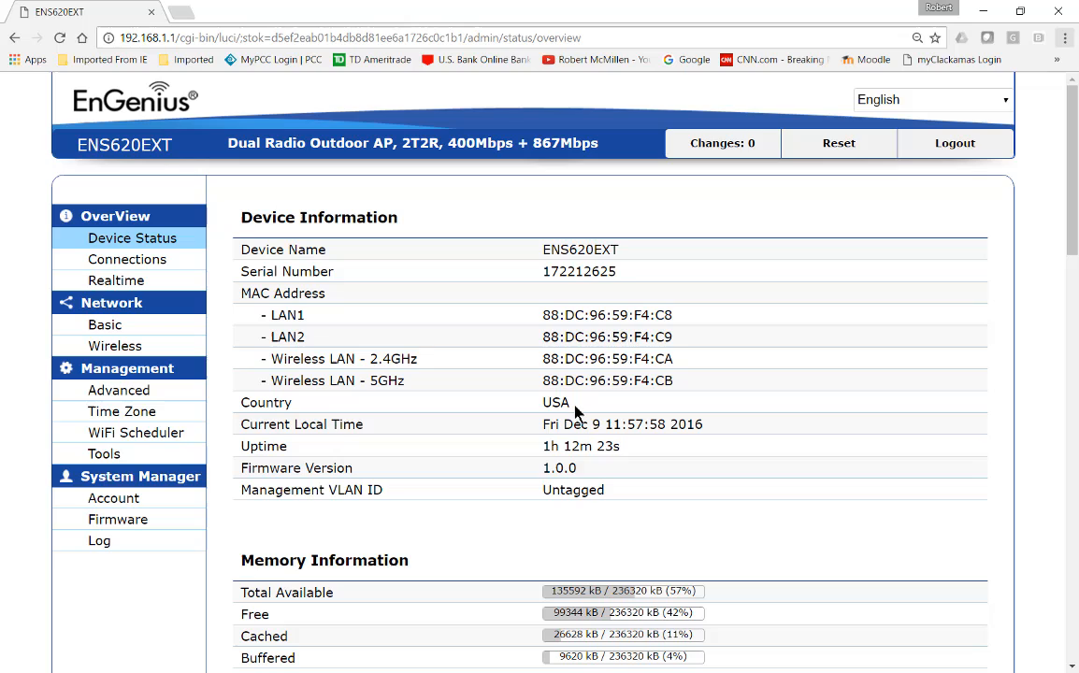
pyautogui.moveTo(197, 101)
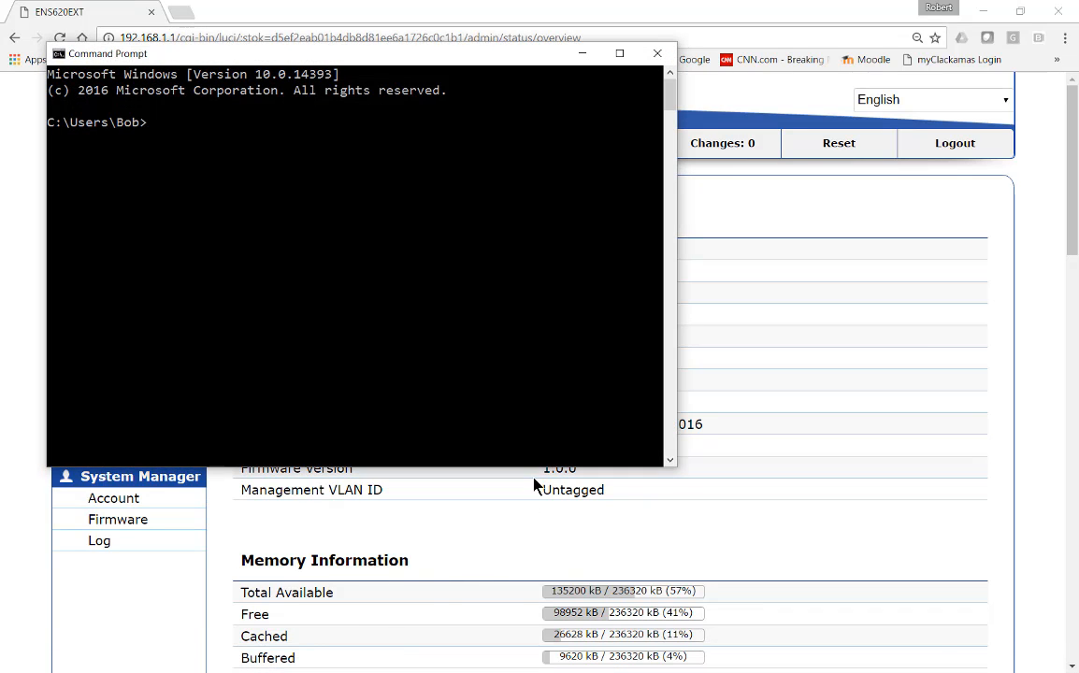
# Run ipconfig to see the adapter's 192.168.1.50 and 192.168.15.2 addresses, then close Command Prompt
pyautogui.write('ipco')
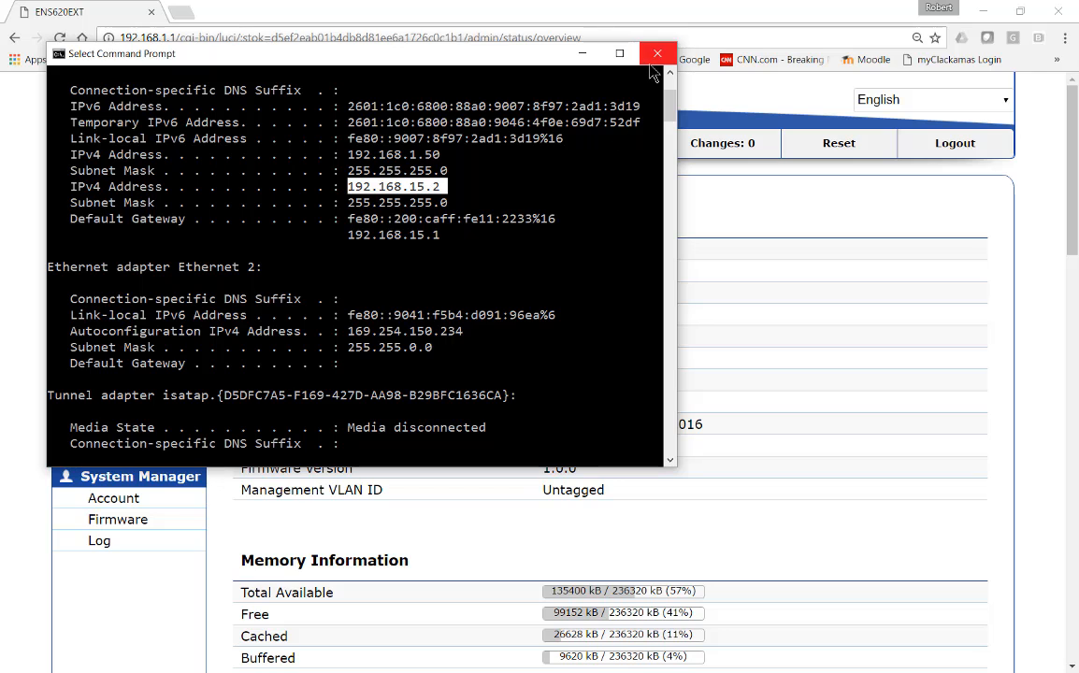
pyautogui.click(658, 53)
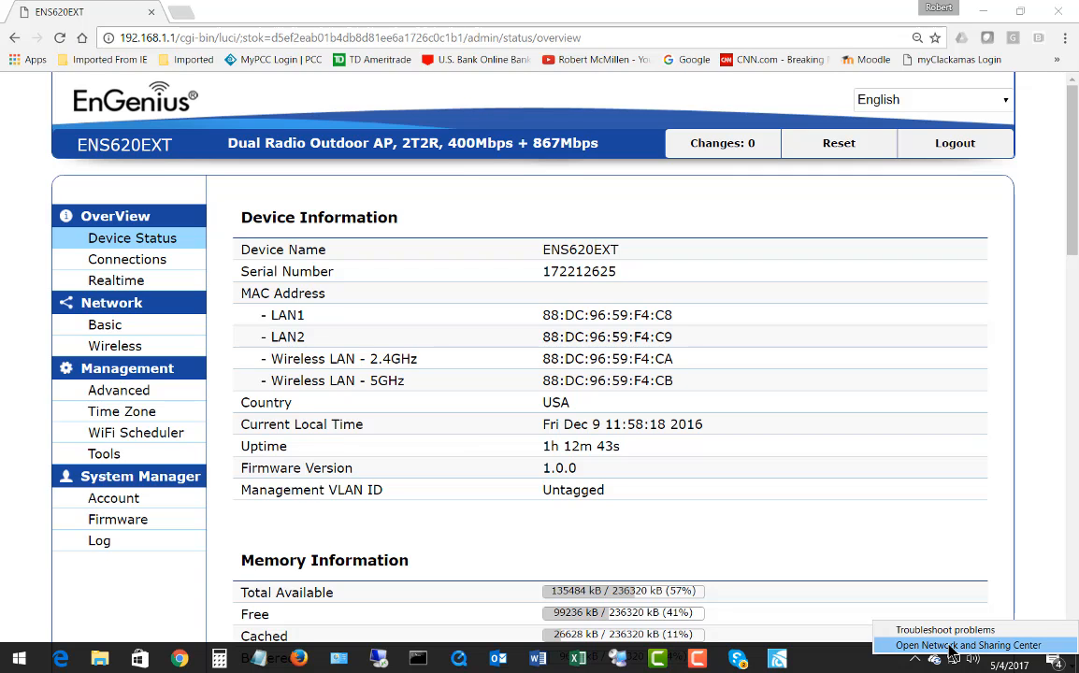
pyautogui.click(969, 646)
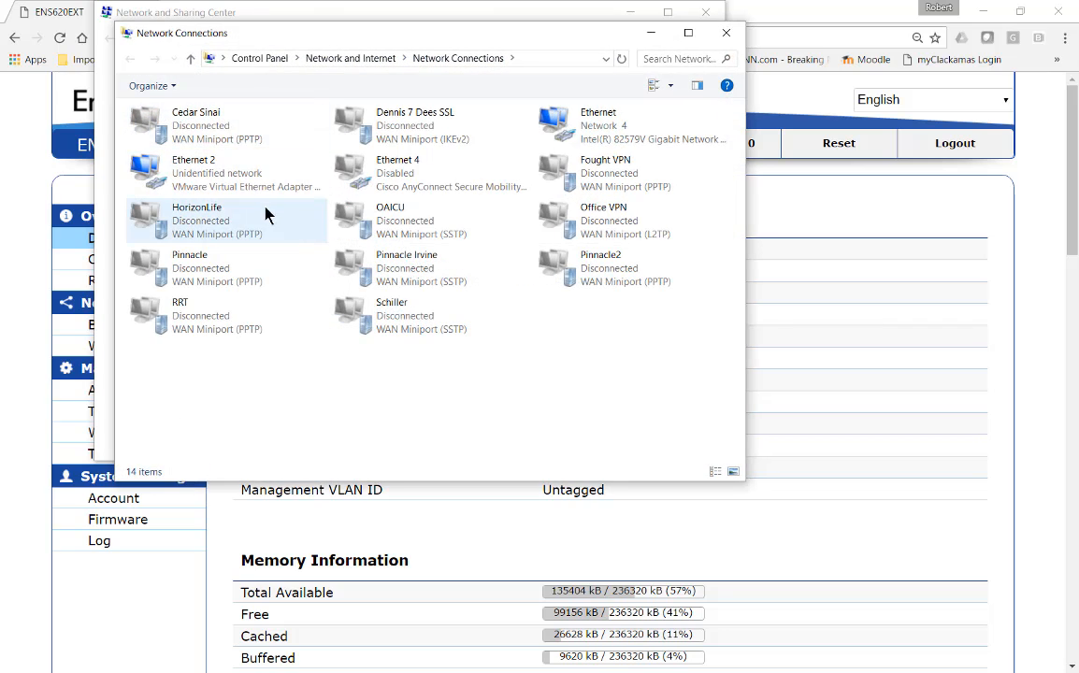
pyautogui.moveTo(454, 173)
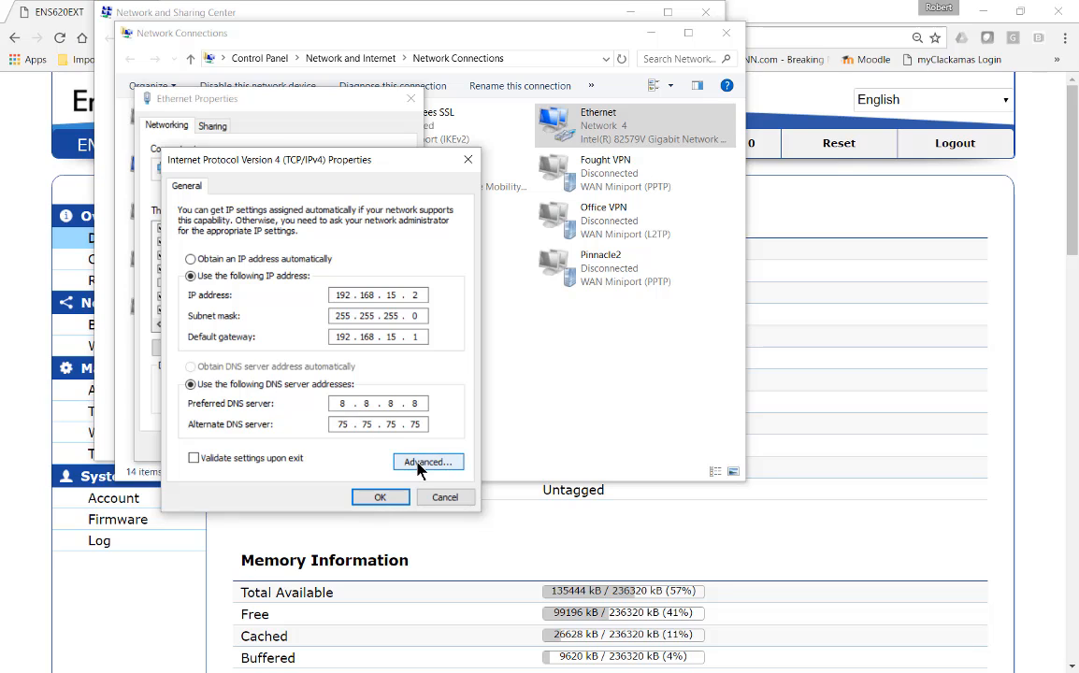
pyautogui.click(427, 462)
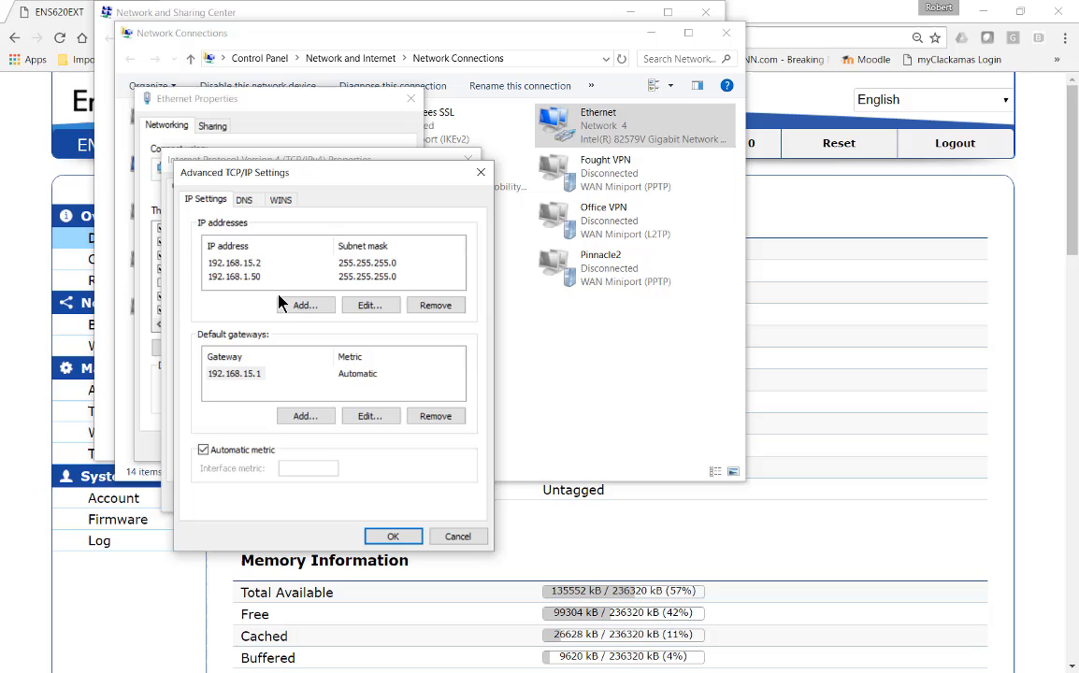
pyautogui.click(305, 304)
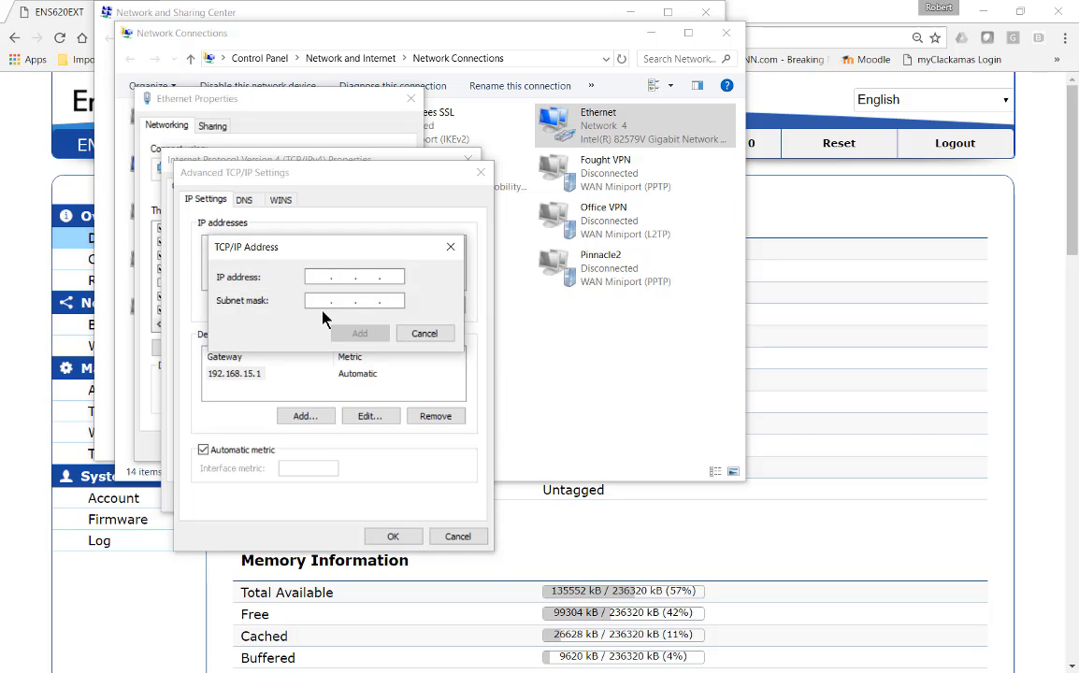
pyautogui.write('192.16')
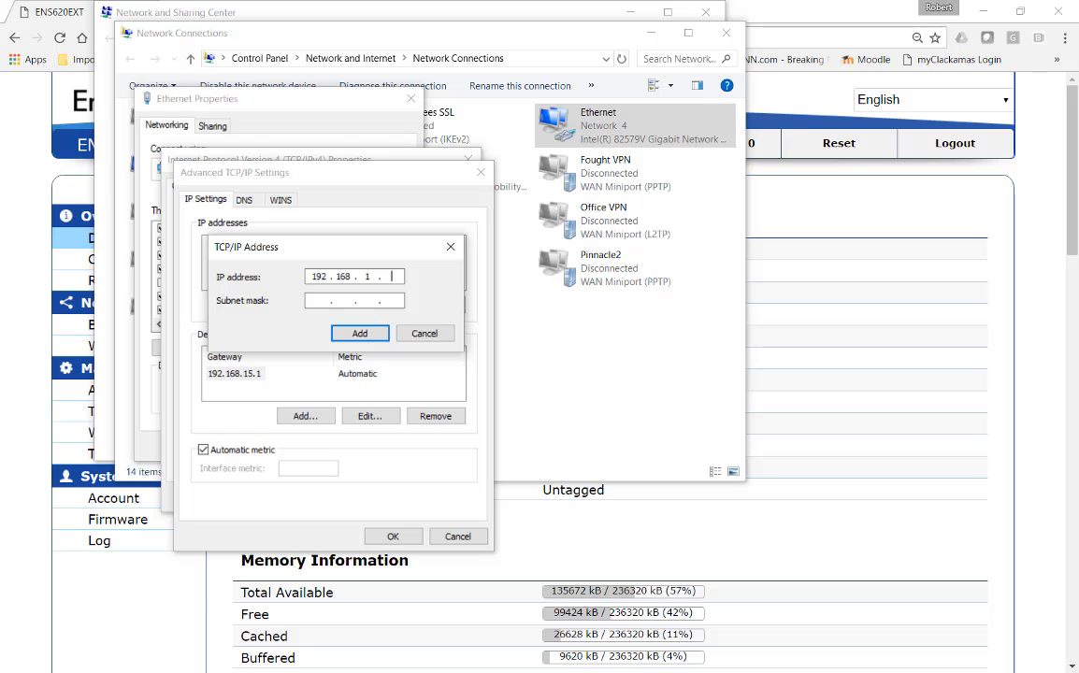
pyautogui.write('20')
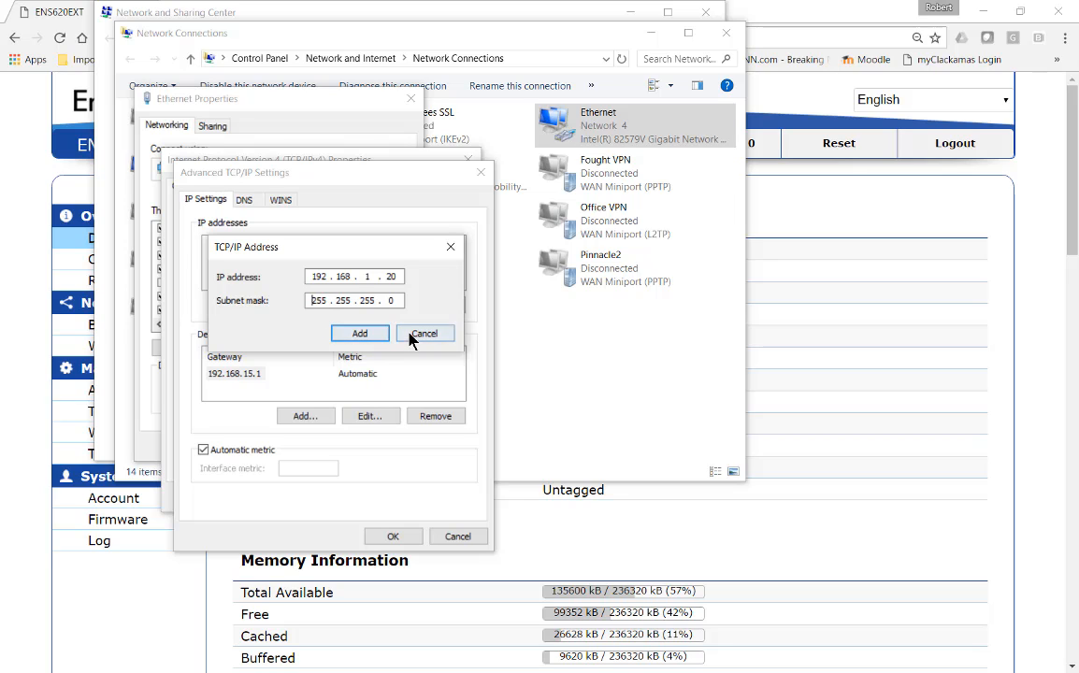
pyautogui.click(360, 332)
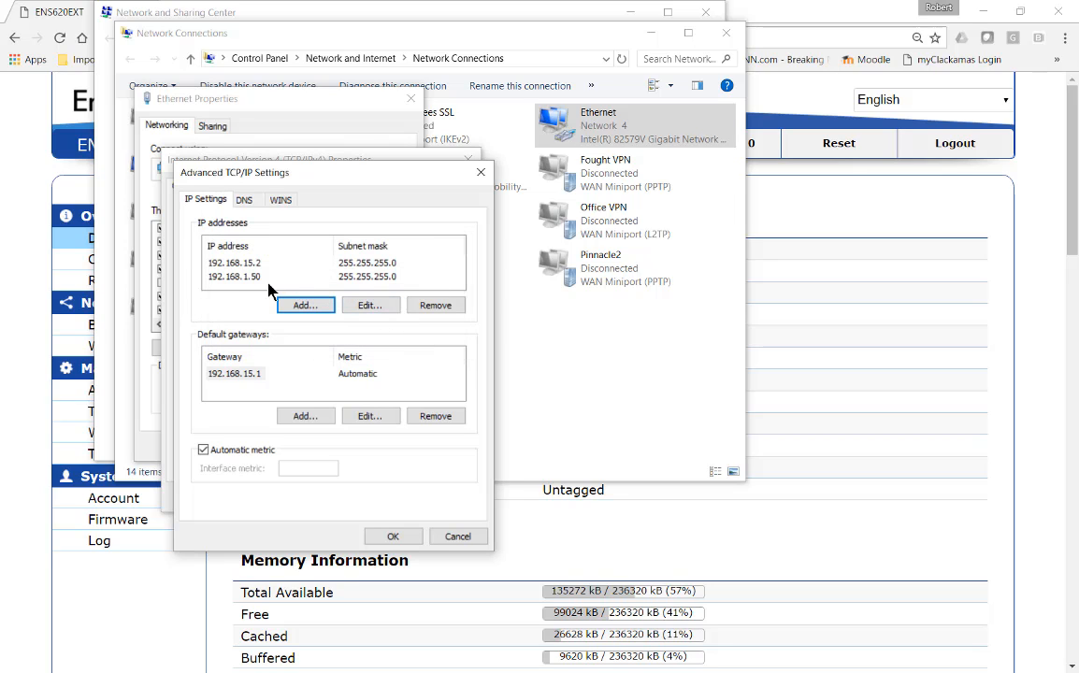
pyautogui.click(235, 277)
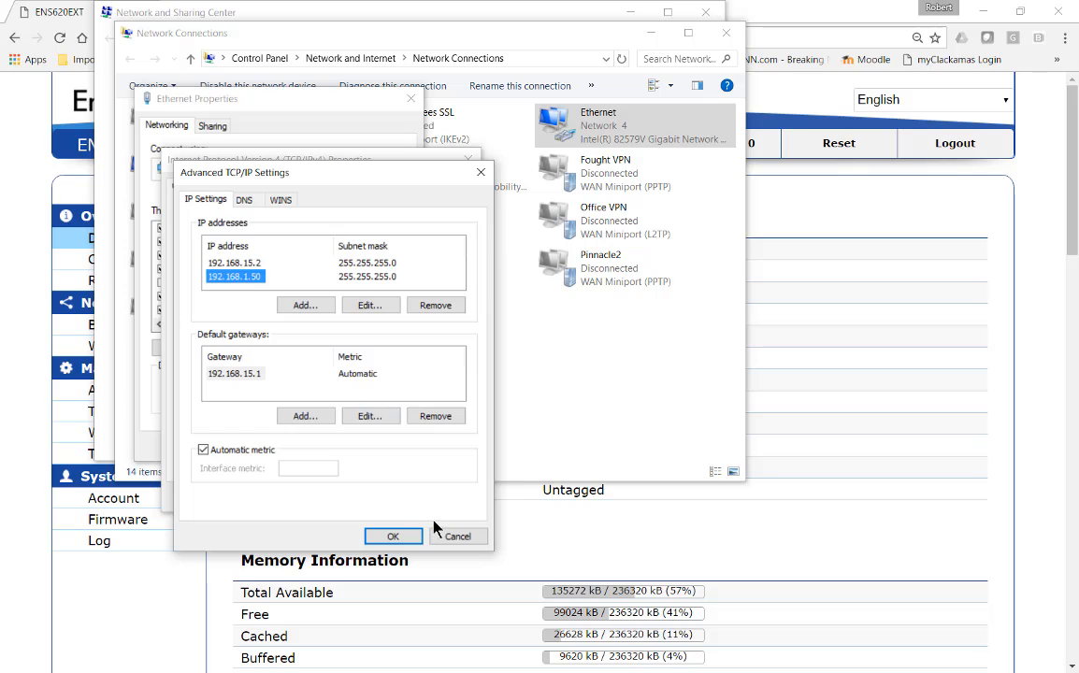
pyautogui.click(392, 536)
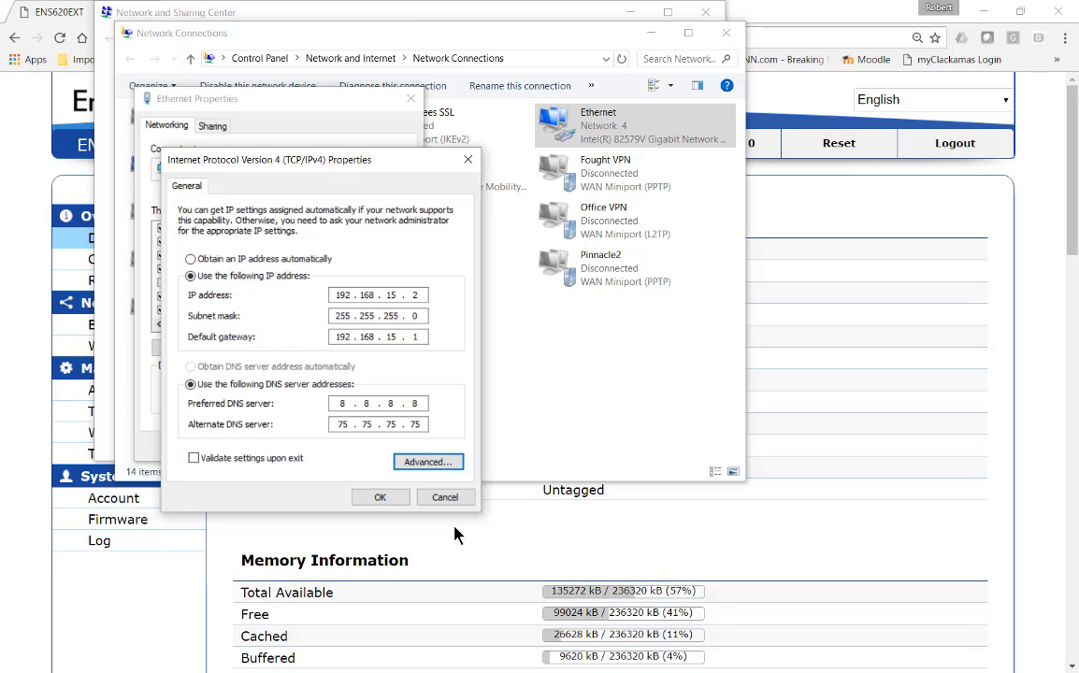
pyautogui.click(380, 497)
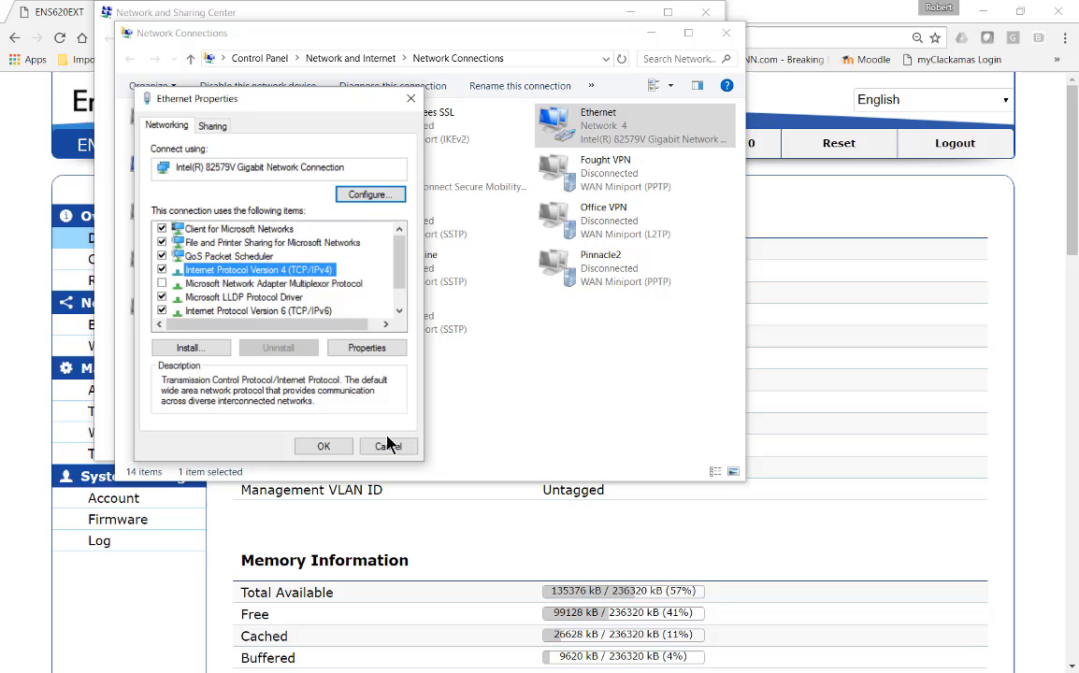
pyautogui.click(387, 446)
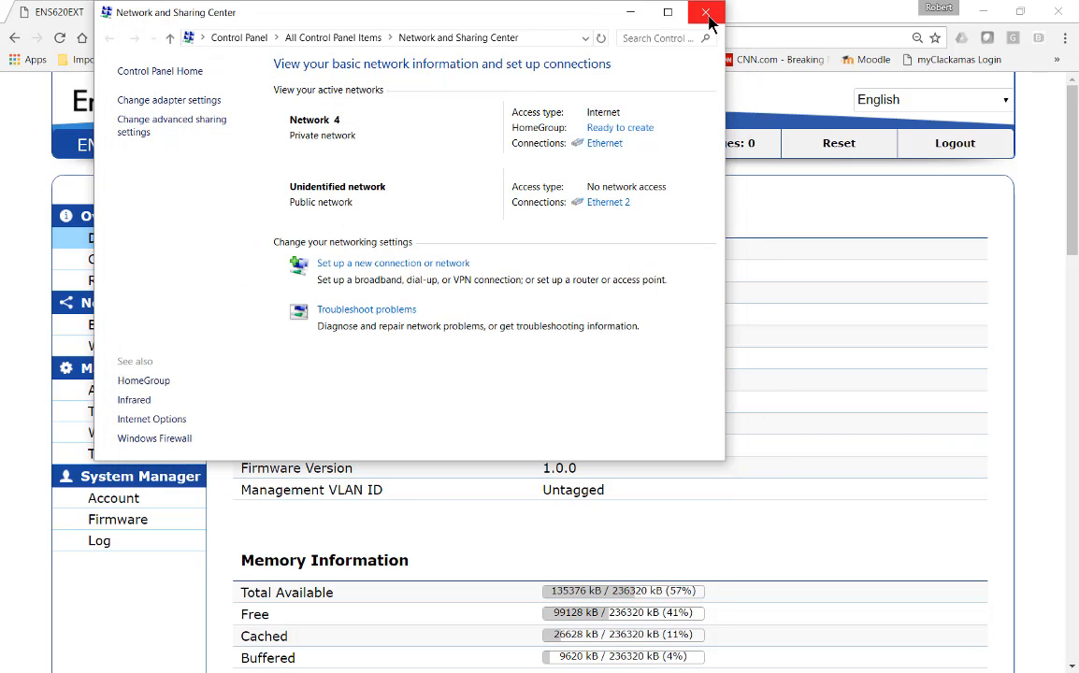
pyautogui.click(707, 12)
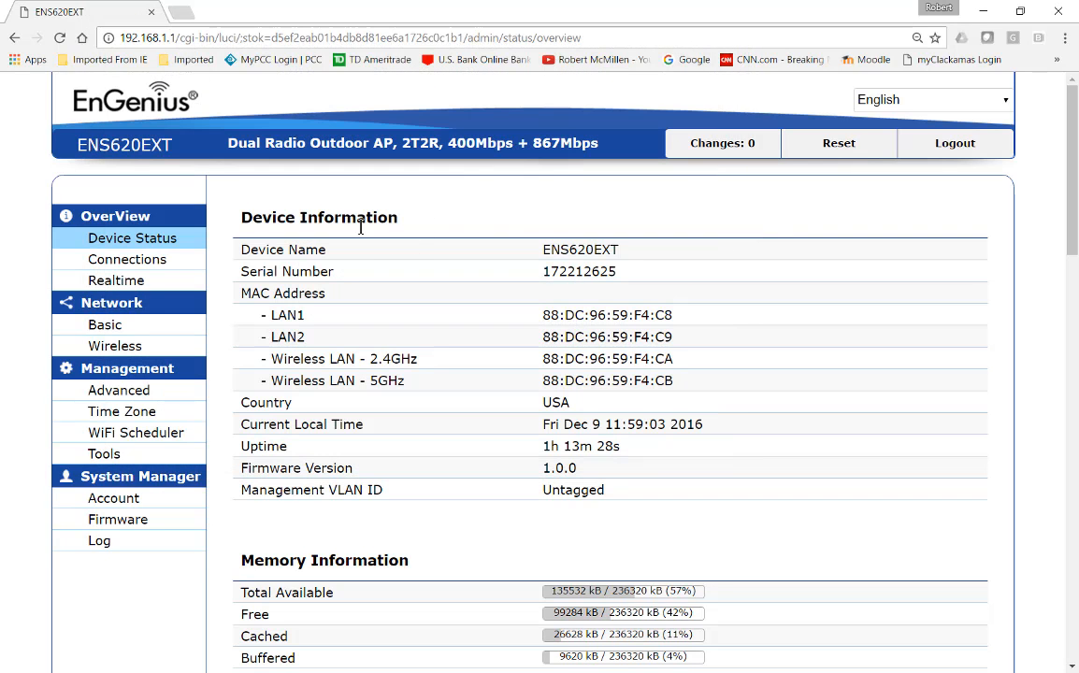
pyautogui.moveTo(222, 120)
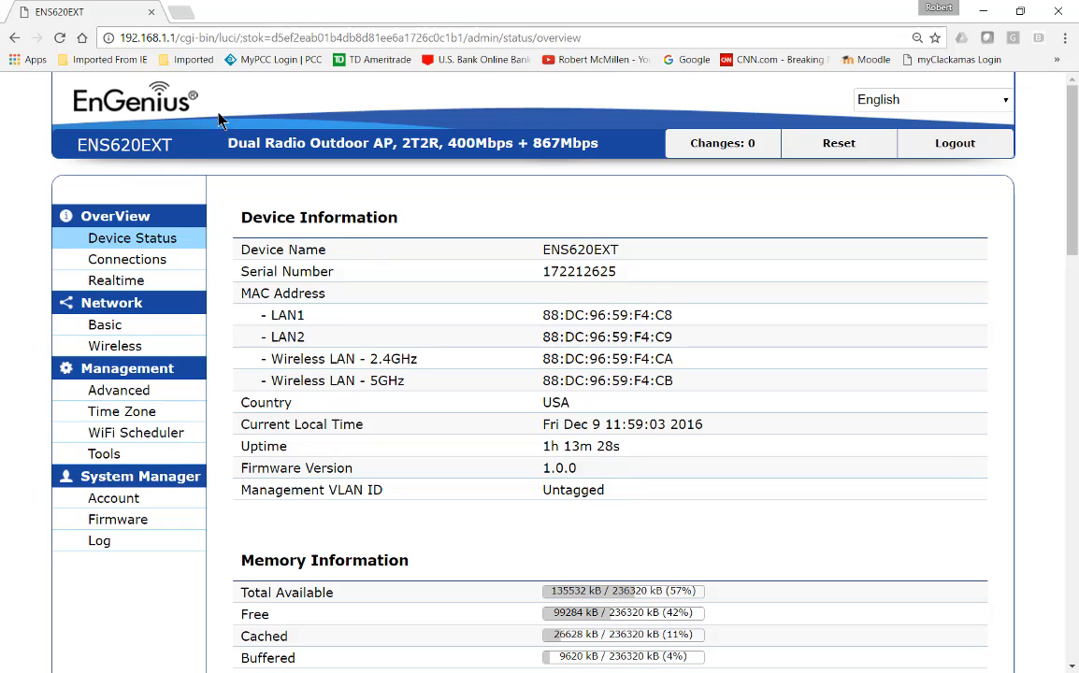
# On the Basic network page, change the access point's IP address to 192.168.15.100
pyautogui.click(350, 38)
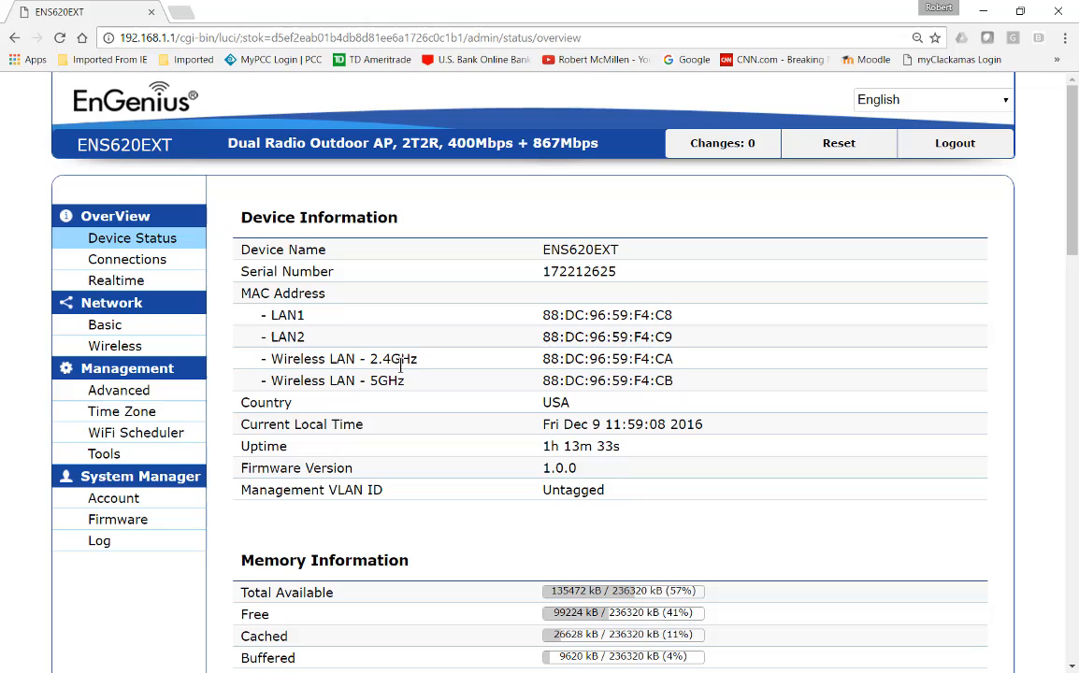
pyautogui.moveTo(404, 380)
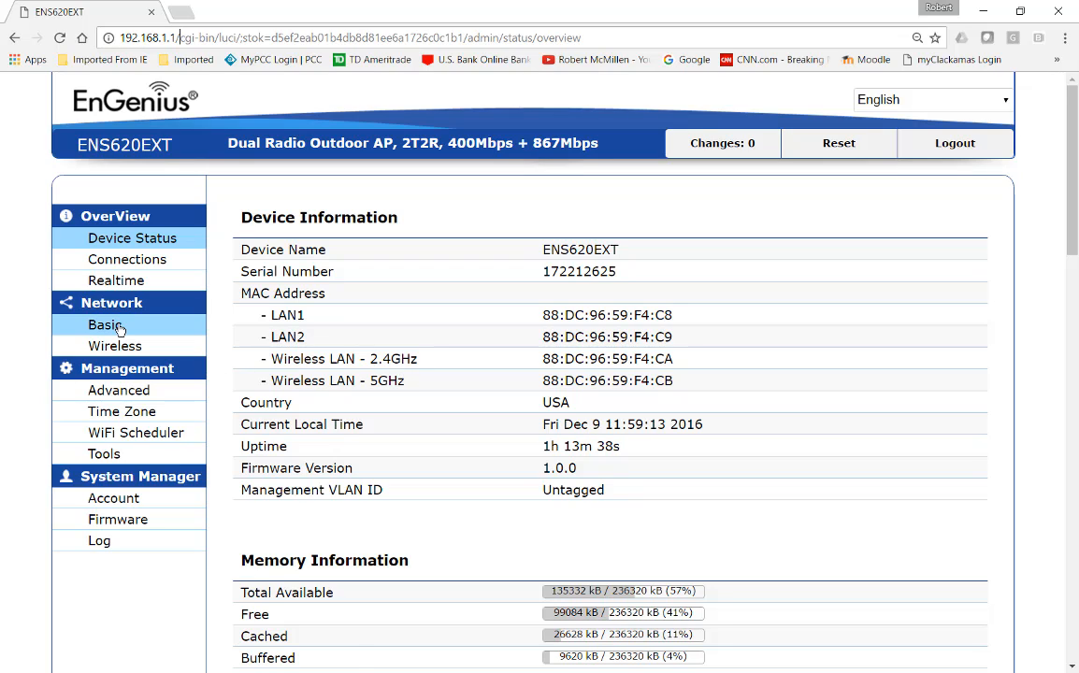
pyautogui.click(104, 324)
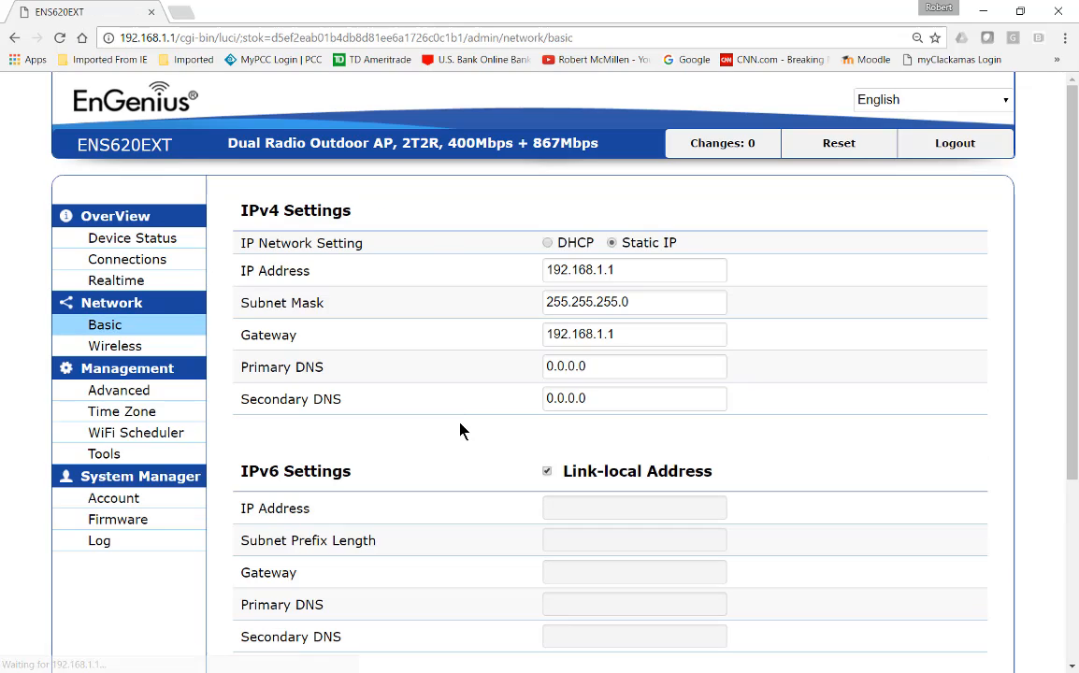
pyautogui.click(634, 270)
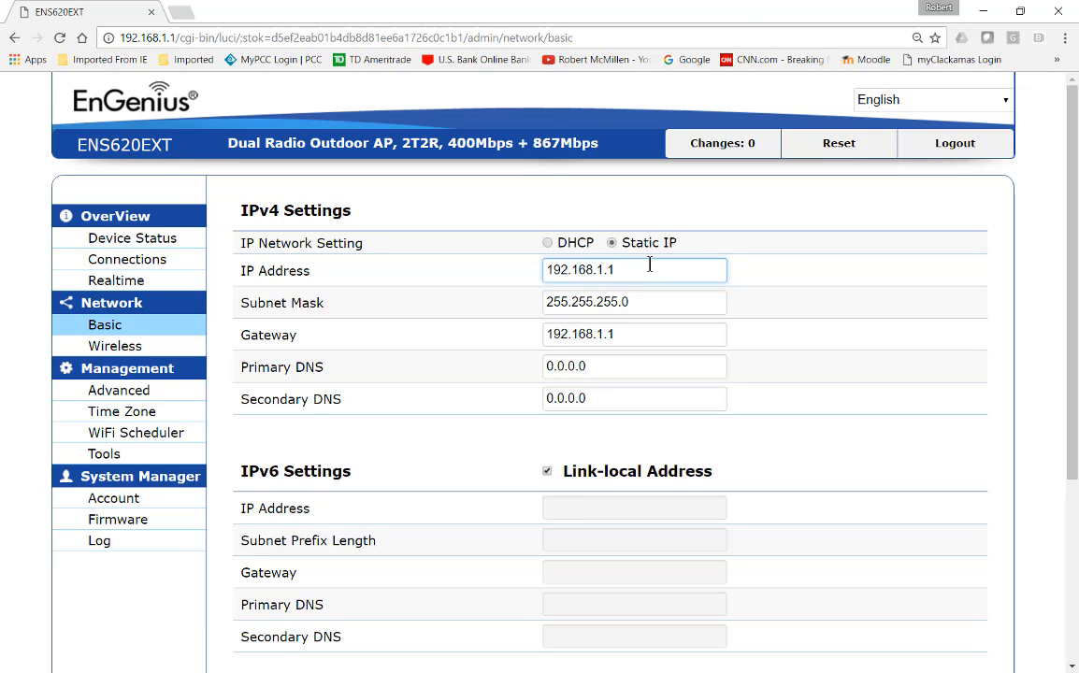
pyautogui.press('Backspace')
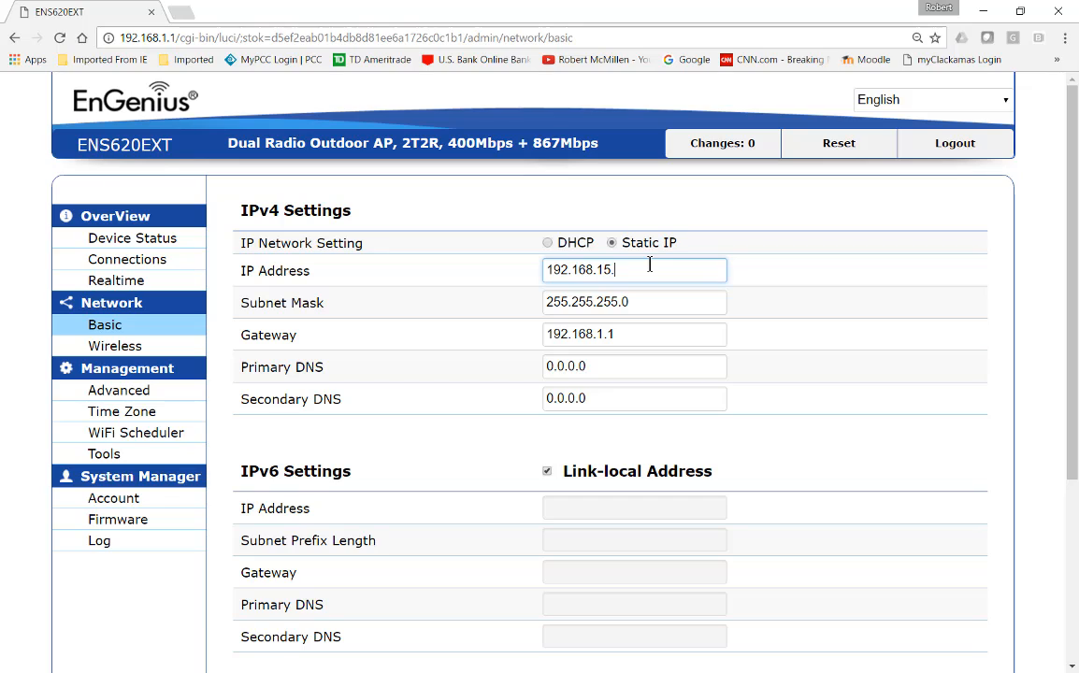
pyautogui.write('1')
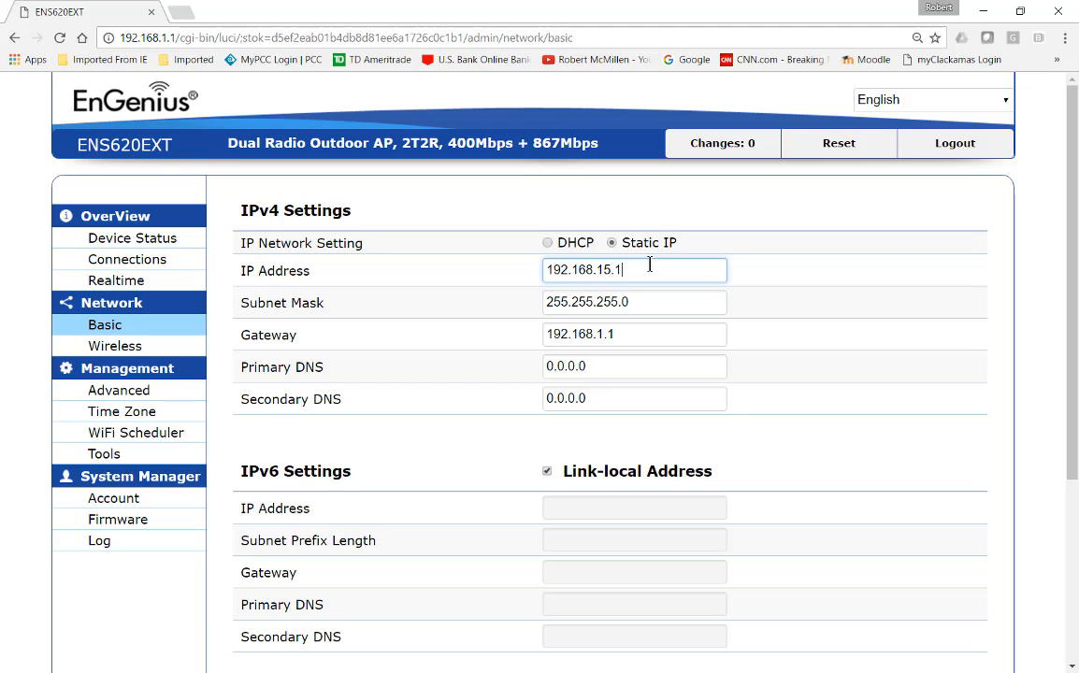
pyautogui.write('00')
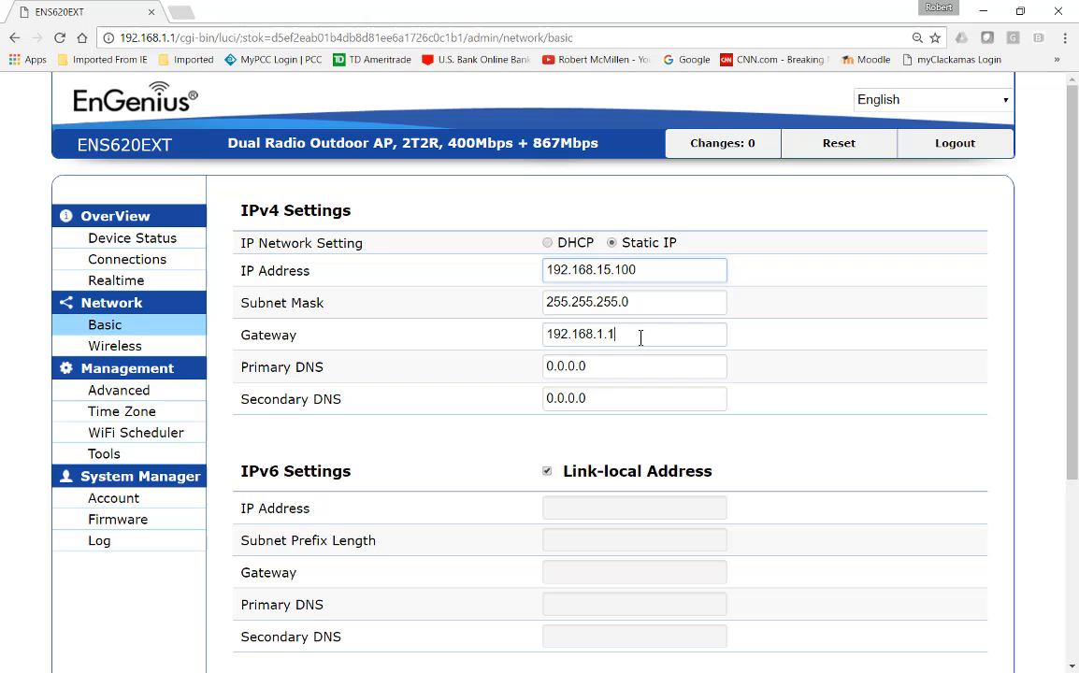
# Change the gateway to 192.168.15.1 and switch focus to the Command Prompt window
pyautogui.press('Backspace')
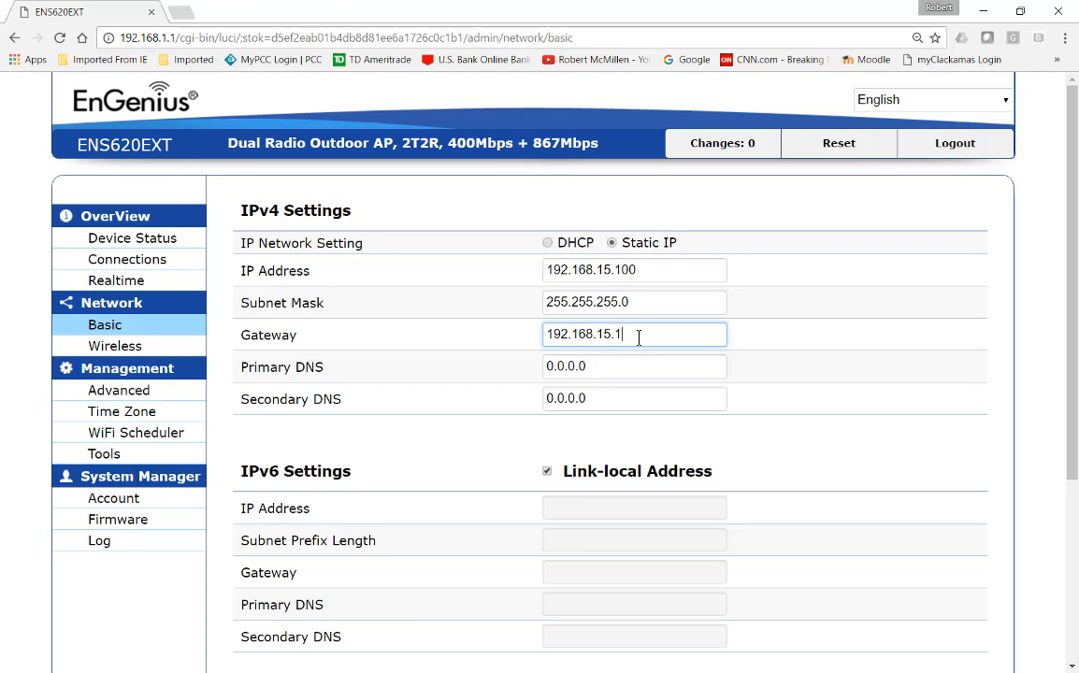
pyautogui.click(417, 659)
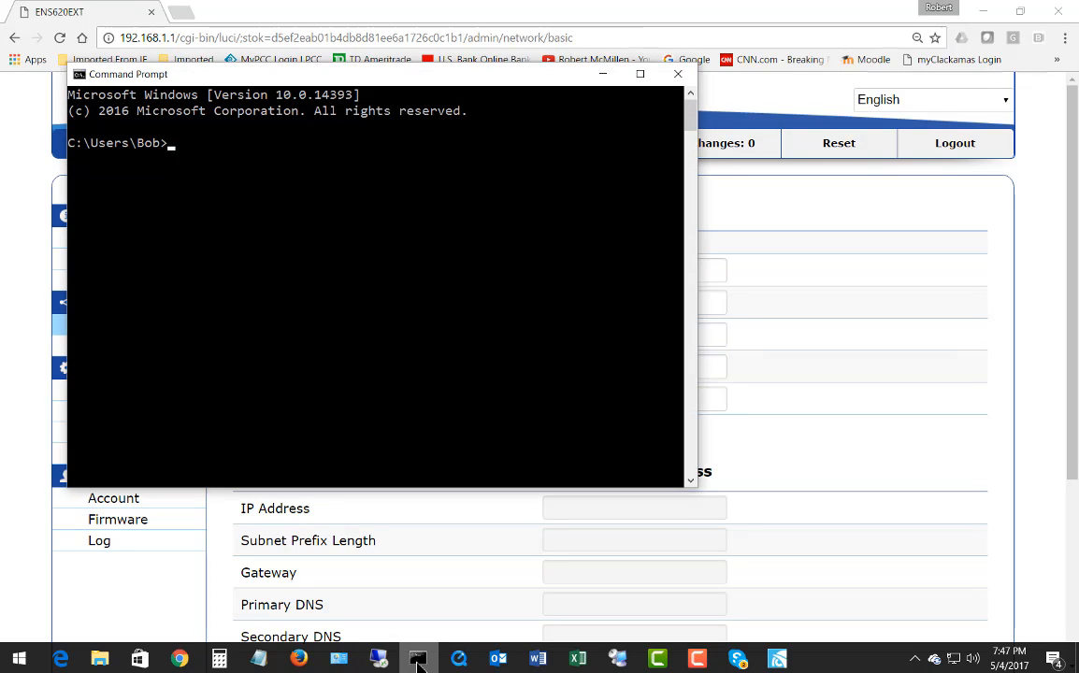
# Ping 192.168.15.100 (unreachable), list the ARP table with arp -a, then close Command Prompt
pyautogui.write('ping')
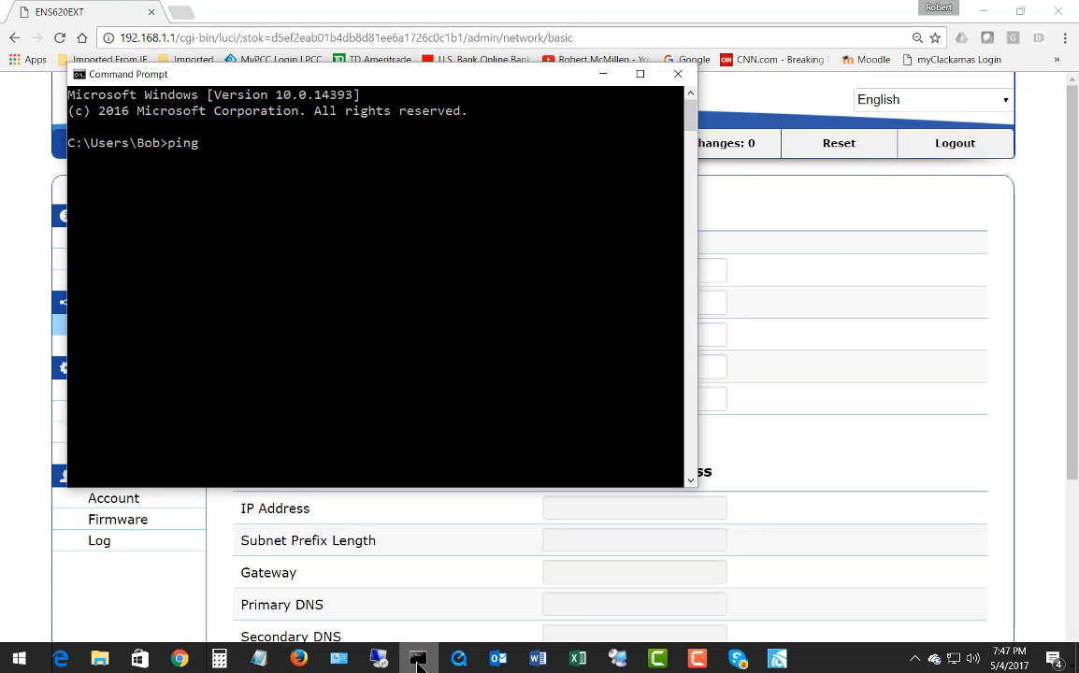
pyautogui.write('192.168.15.100')
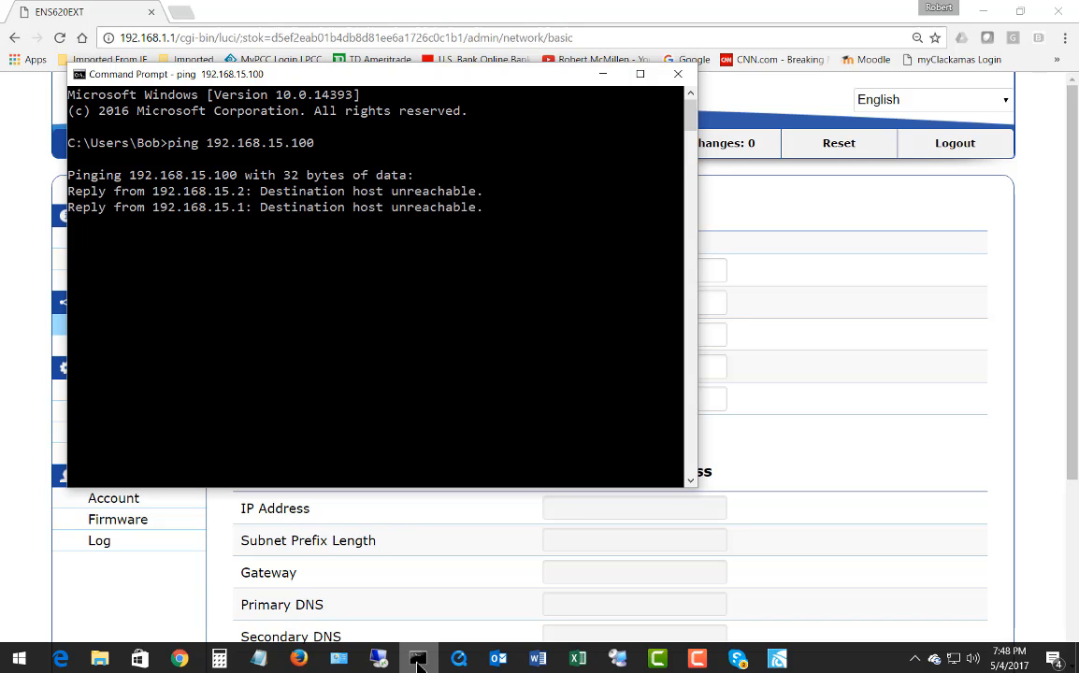
pyautogui.press('ctrl+c')
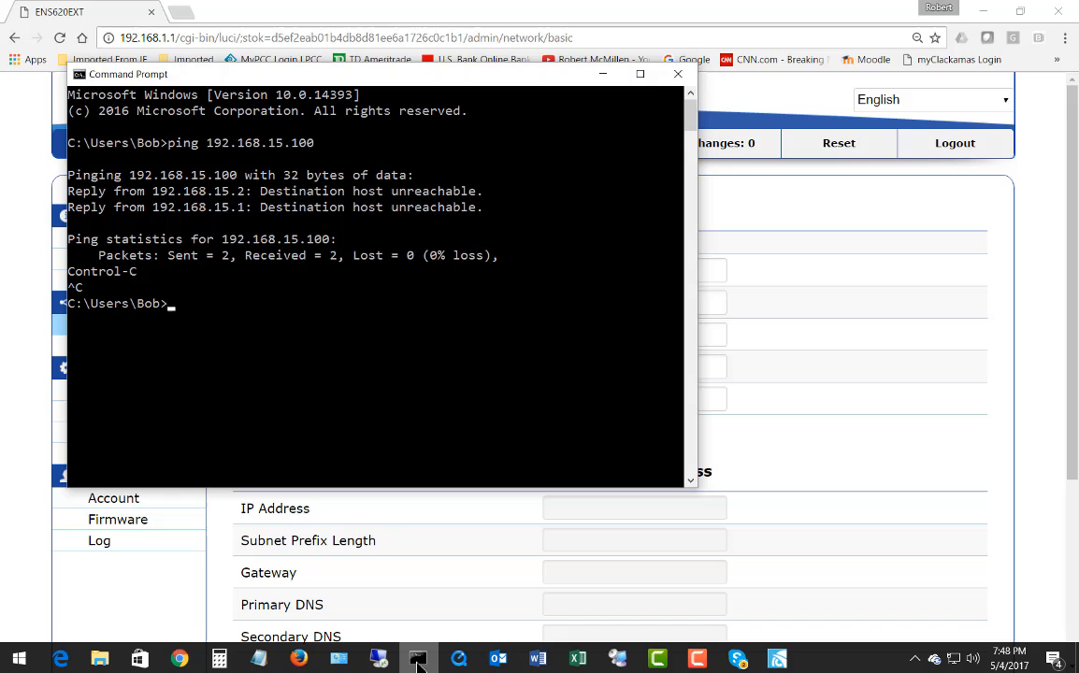
pyautogui.write('arp -aq')
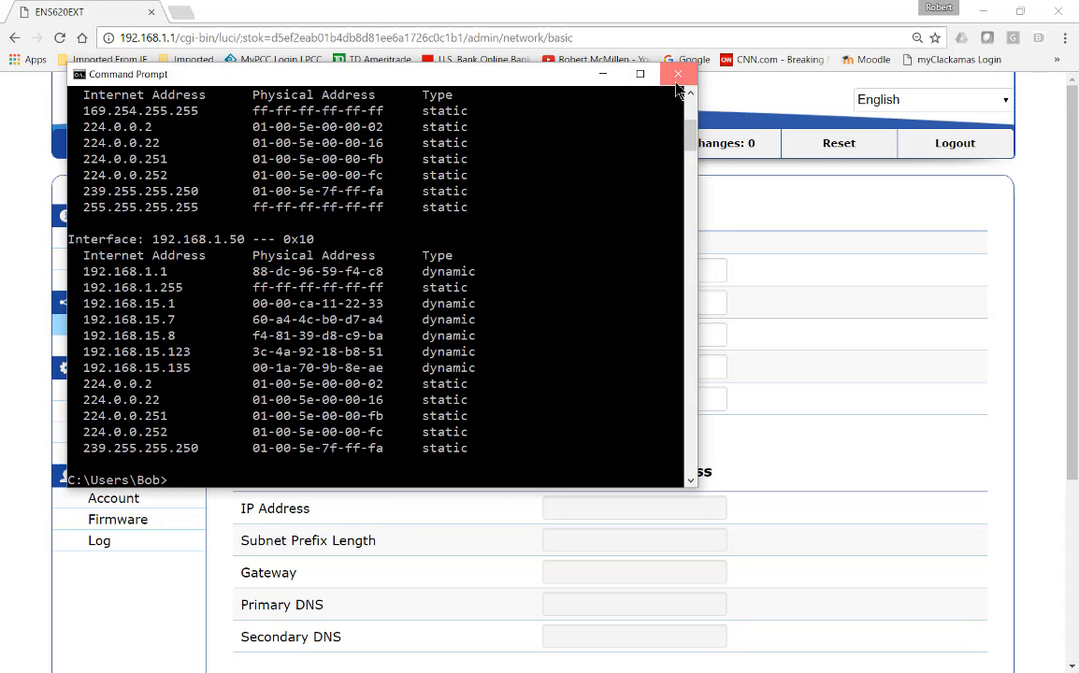
pyautogui.click(678, 74)
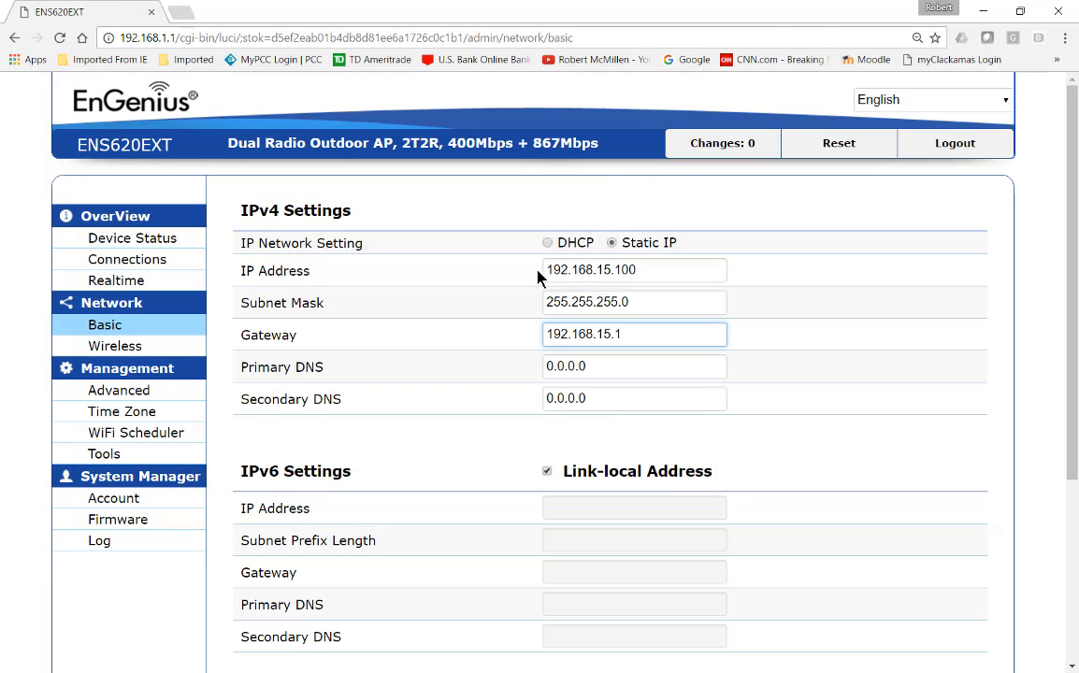
# Scroll through the rest of the Basic page showing 192.168.15.100 still unsaved
pyautogui.scroll(-3)
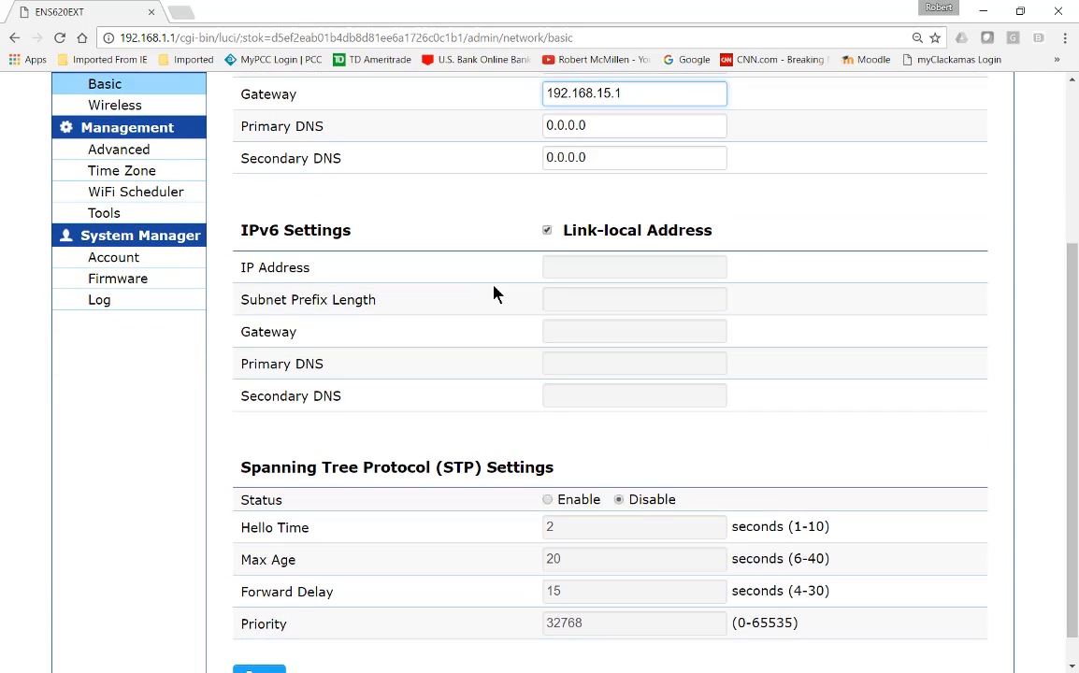
pyautogui.scroll(-3)
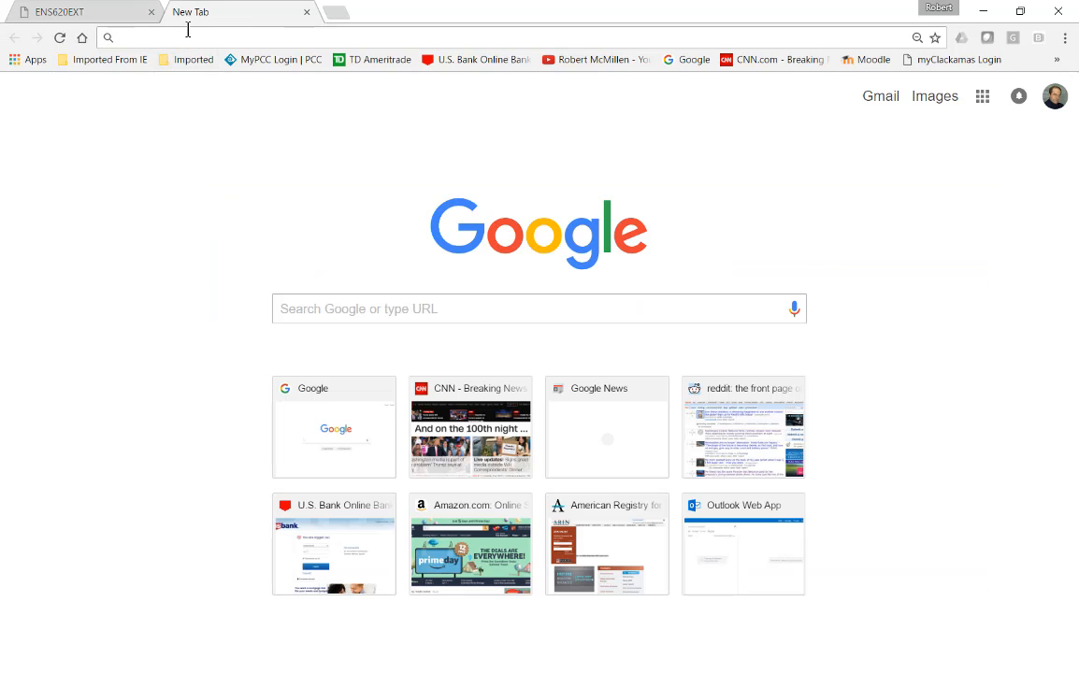
# Load 192.168.15.100 in the new tab and return to the ENS620EXT settings tab
pyautogui.write('192.168.15.100')
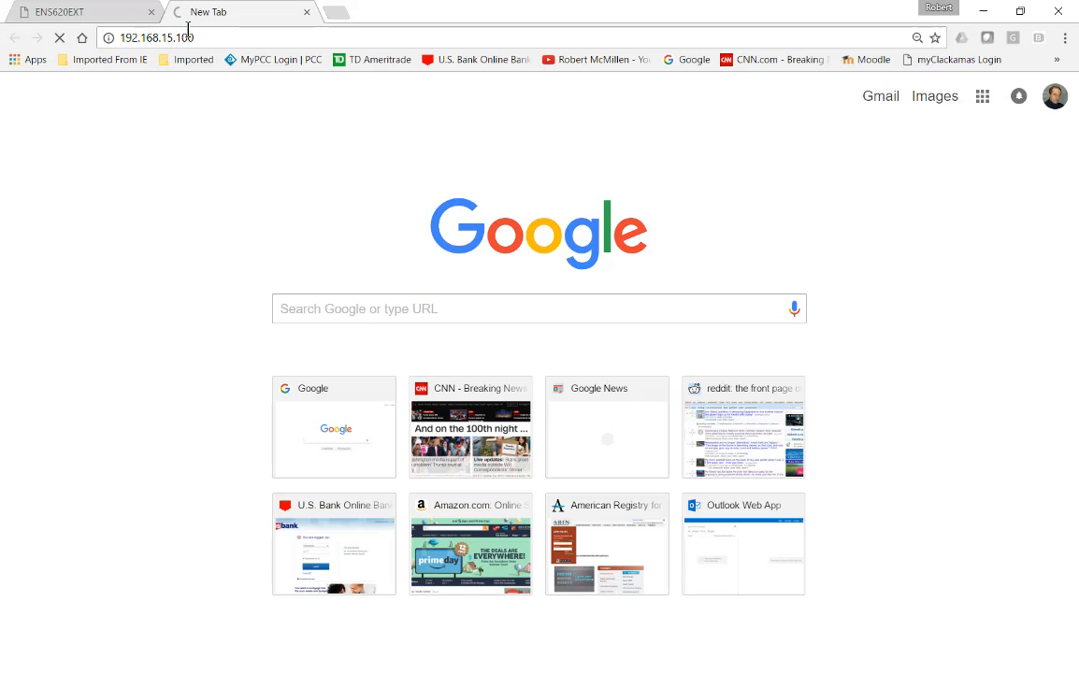
pyautogui.click(84, 12)
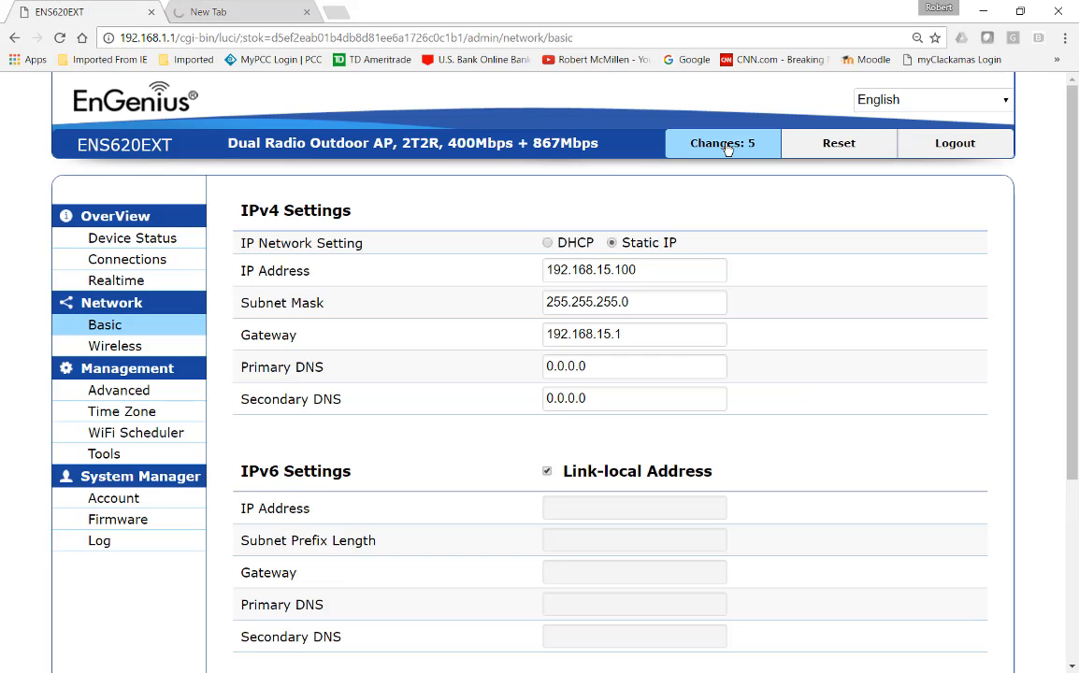
# Review the 5 pending changes and apply them, committing 192.168.15.100 and gateway 192.168.15.1
pyautogui.click(722, 143)
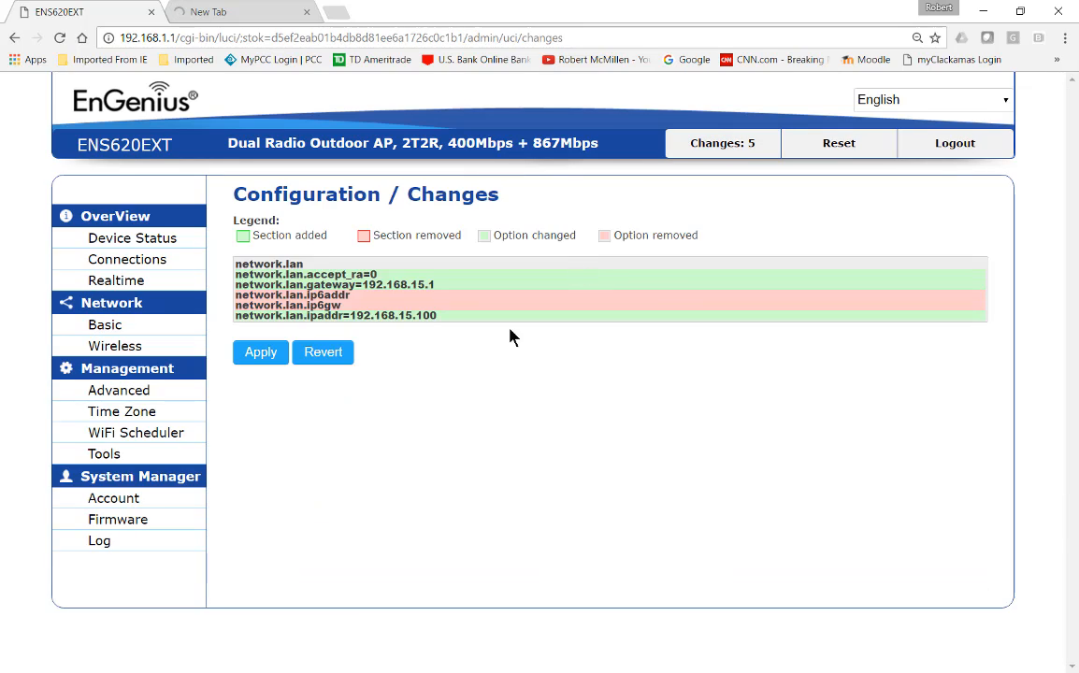
pyautogui.click(260, 353)
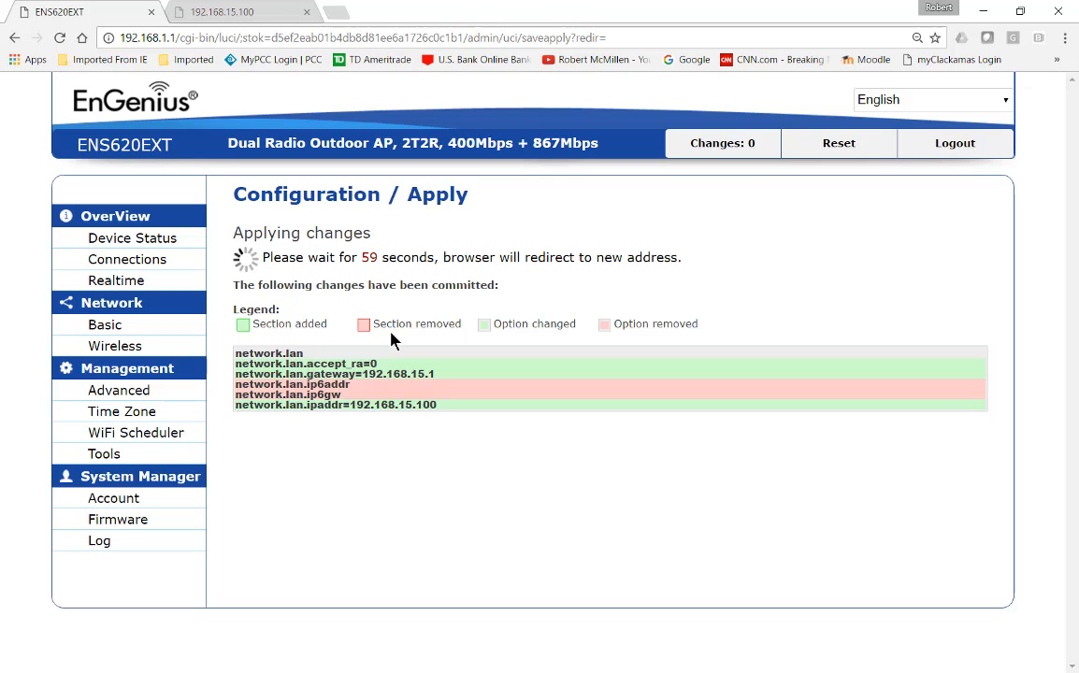
pyautogui.moveTo(546, 253)
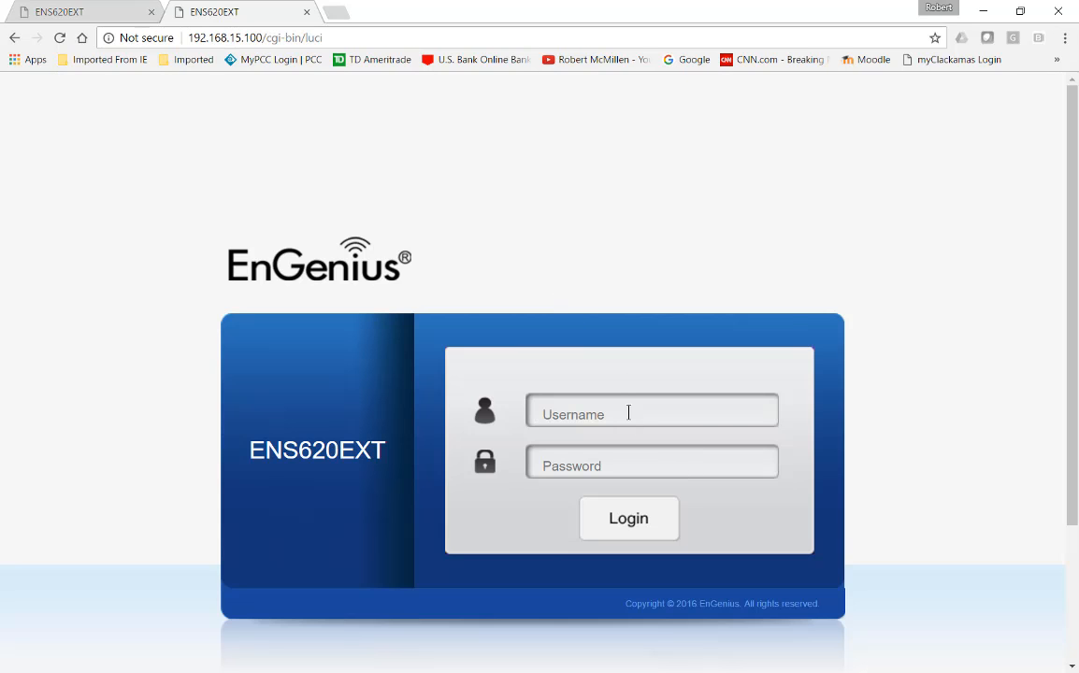
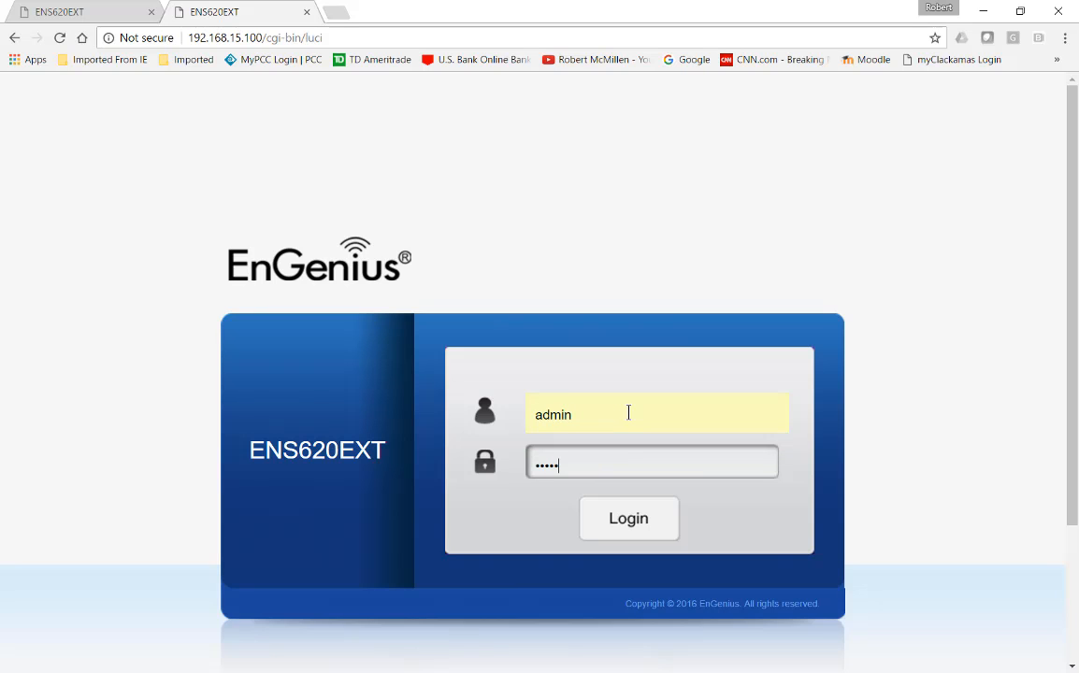
# Log in as admin on the 192.168.15.100 login page to reach Device Information
pyautogui.click(629, 518)
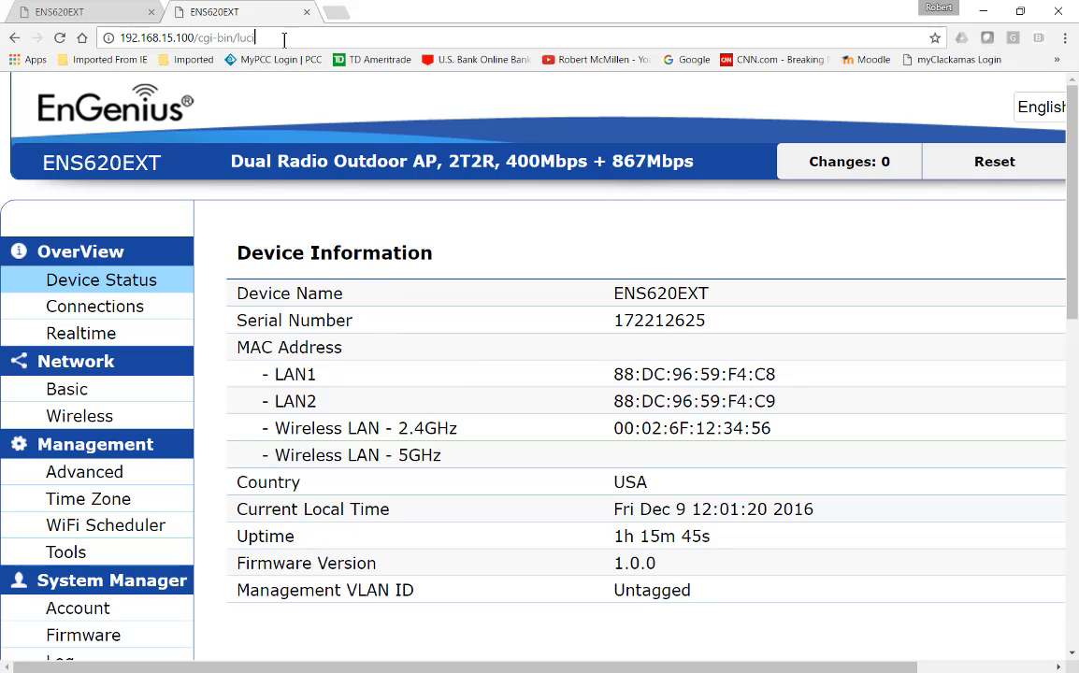
pyautogui.moveTo(66, 389)
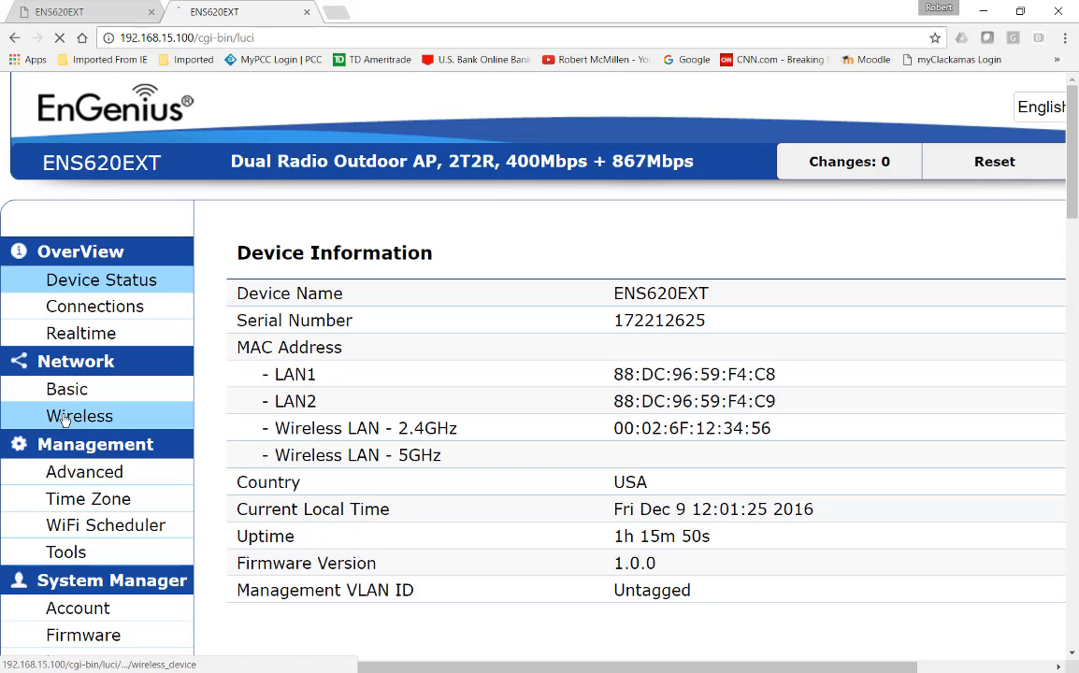
# Go to Network > Wireless and scroll through the 2.4GHz and 5GHz radio settings
pyautogui.click(79, 416)
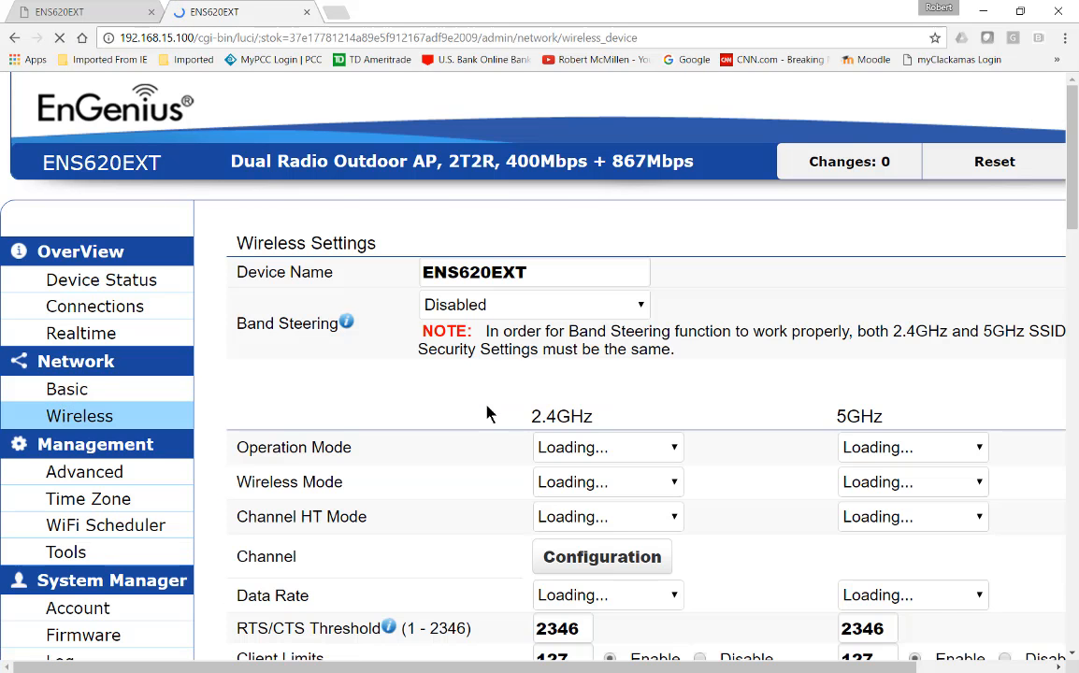
pyautogui.scroll(-3)
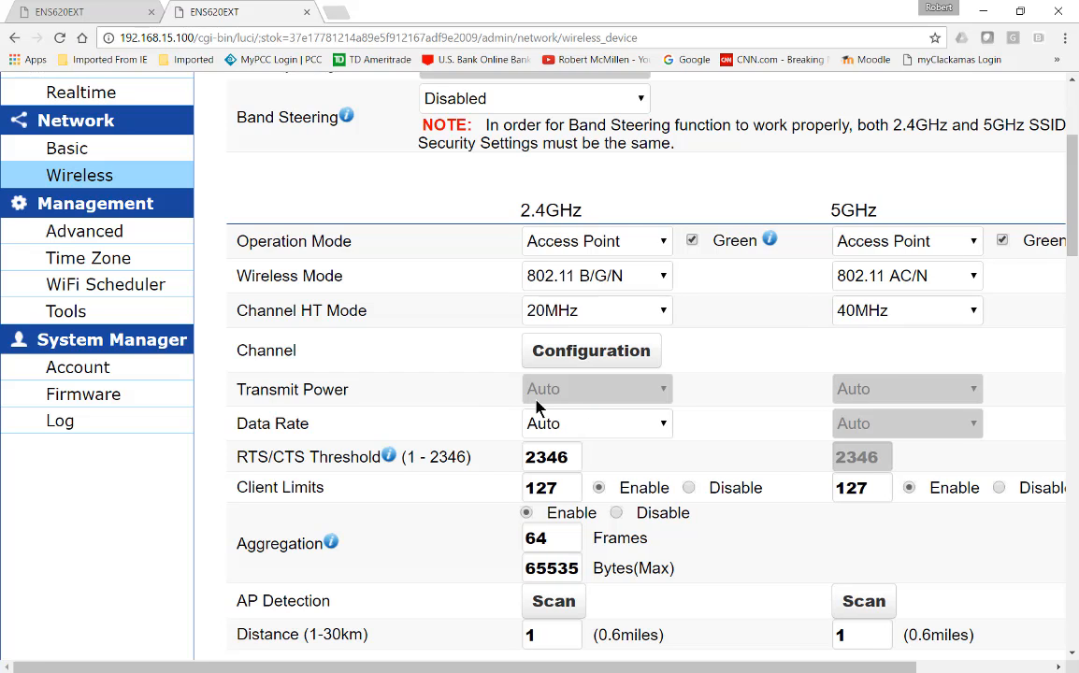
pyautogui.moveTo(655, 355)
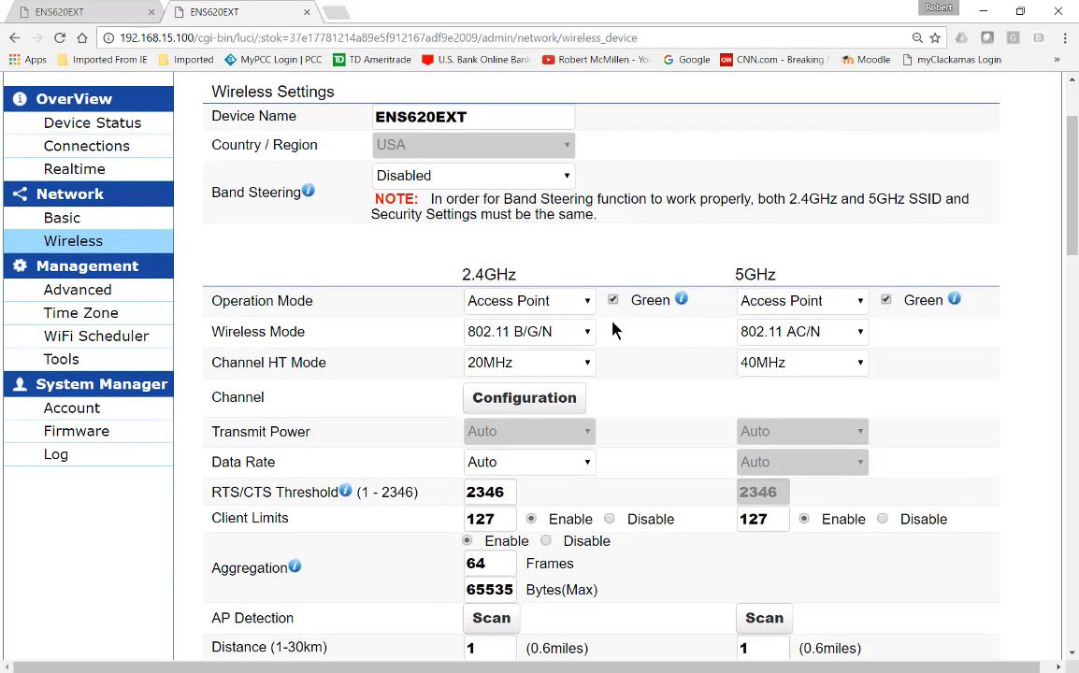
pyautogui.moveTo(633, 360)
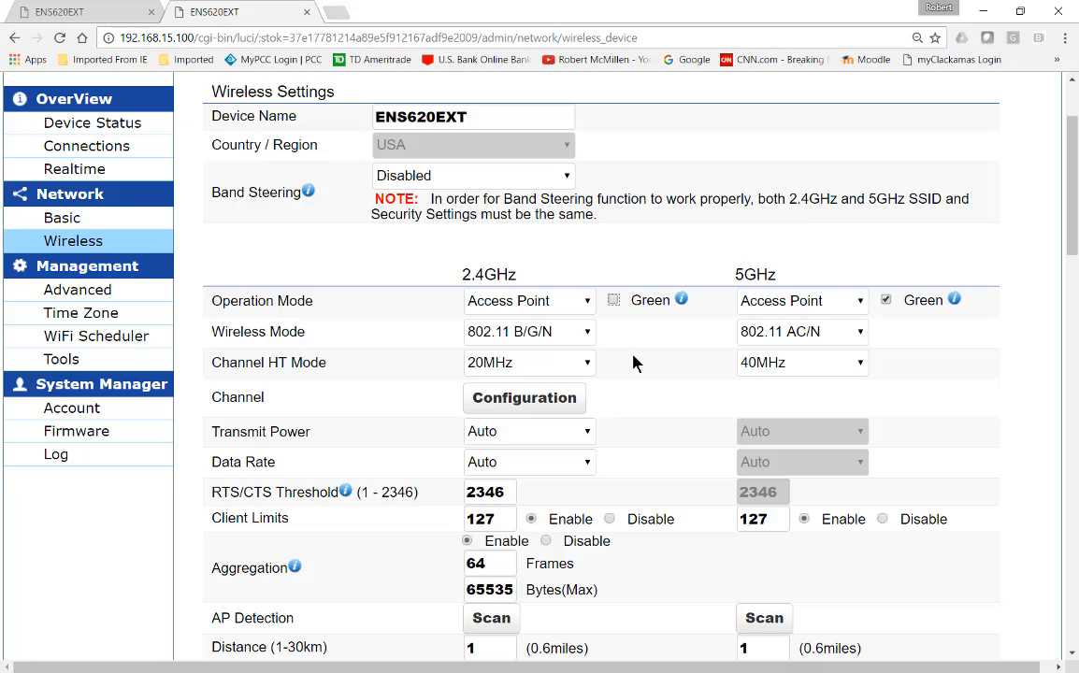
pyautogui.moveTo(628, 333)
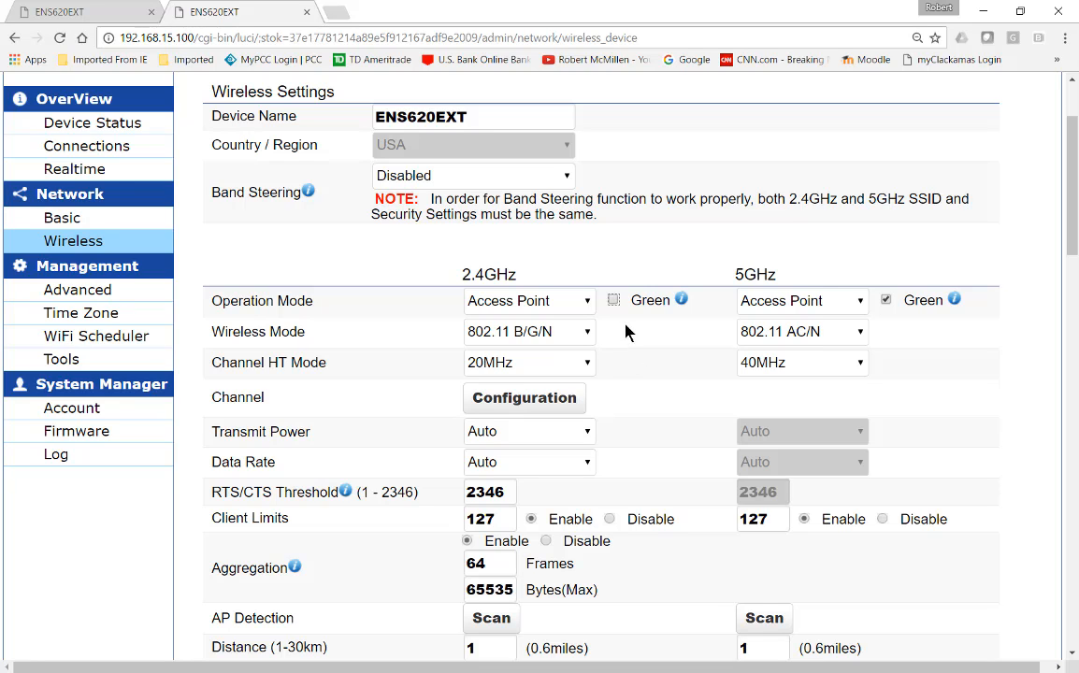
pyautogui.moveTo(677, 374)
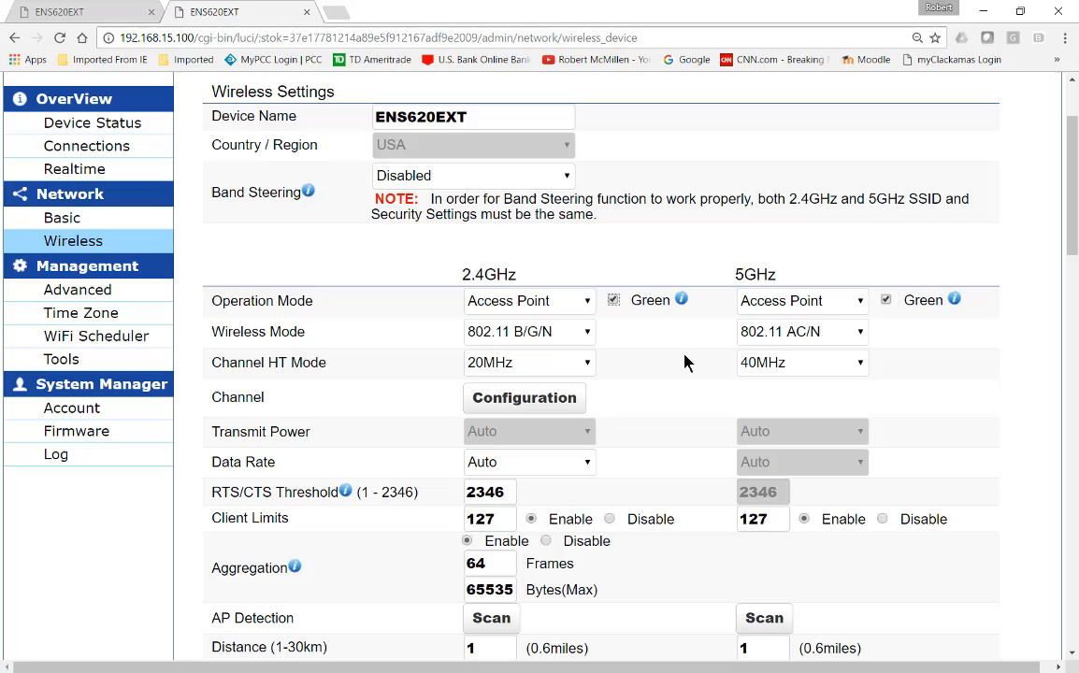
pyautogui.moveTo(675, 387)
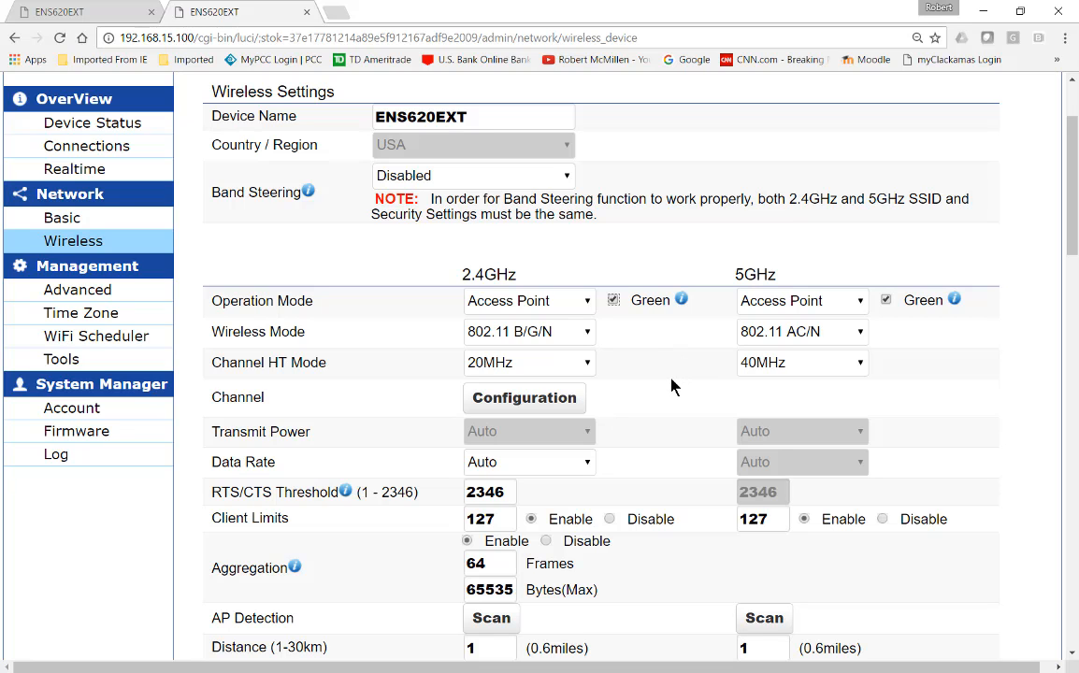
pyautogui.scroll(-3)
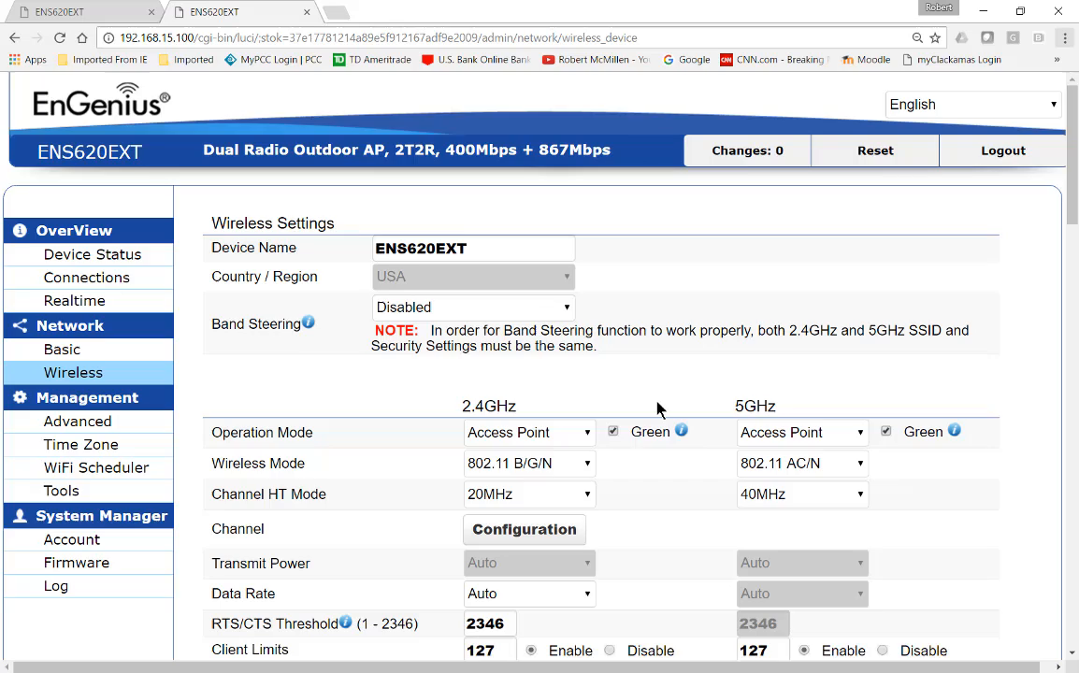
# Replace the first 2.4GHz SSID with MyAccessPoint and bring up its security Edit page
pyautogui.scroll(-3)
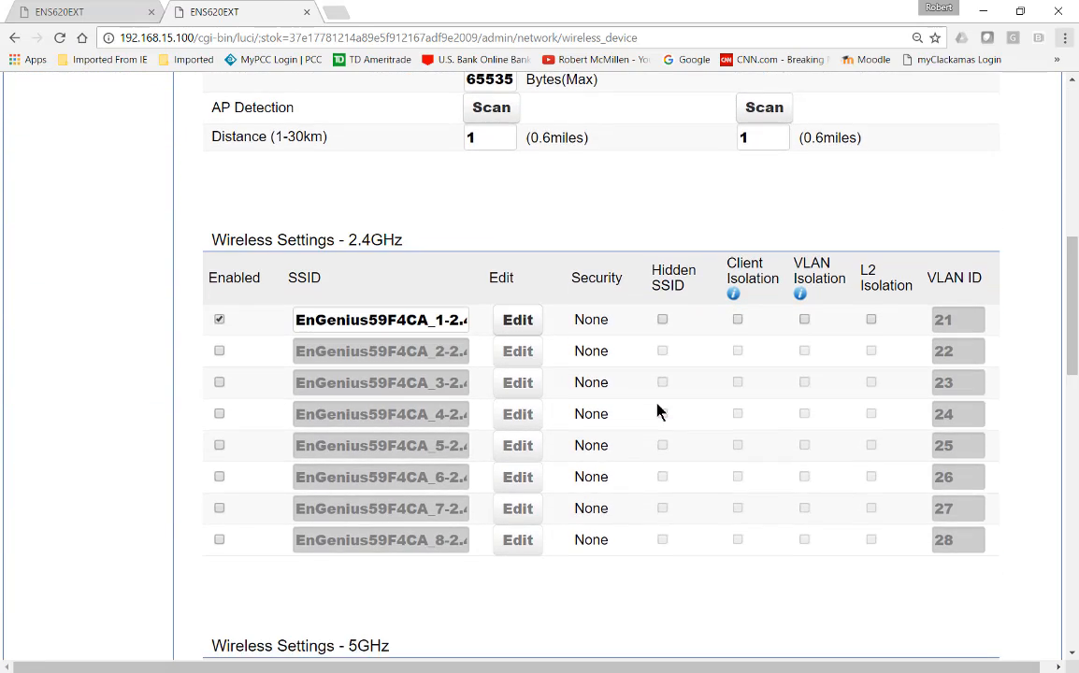
pyautogui.scroll(-3)
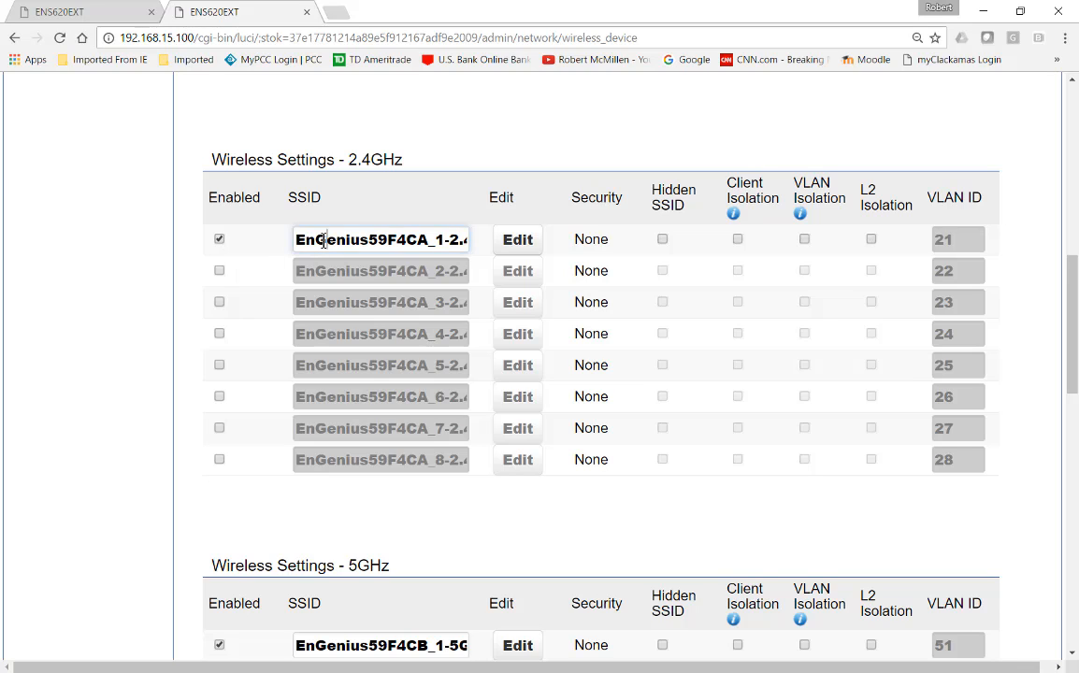
pyautogui.tripleClick(381, 239)
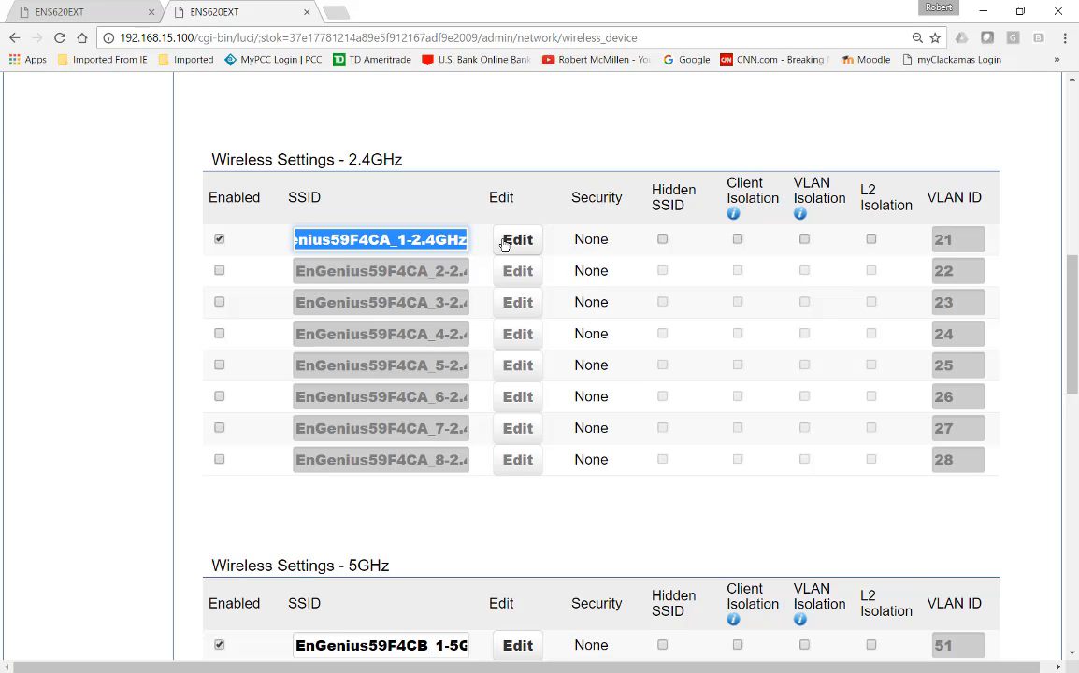
pyautogui.press('Delete')
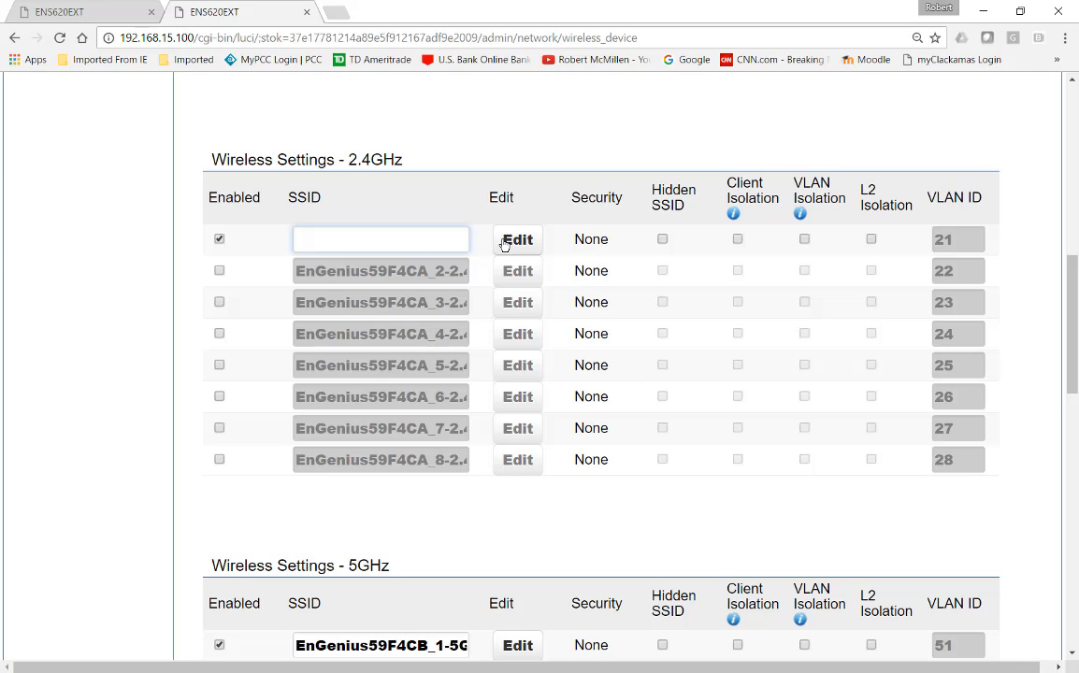
pyautogui.write('MyAceesP')
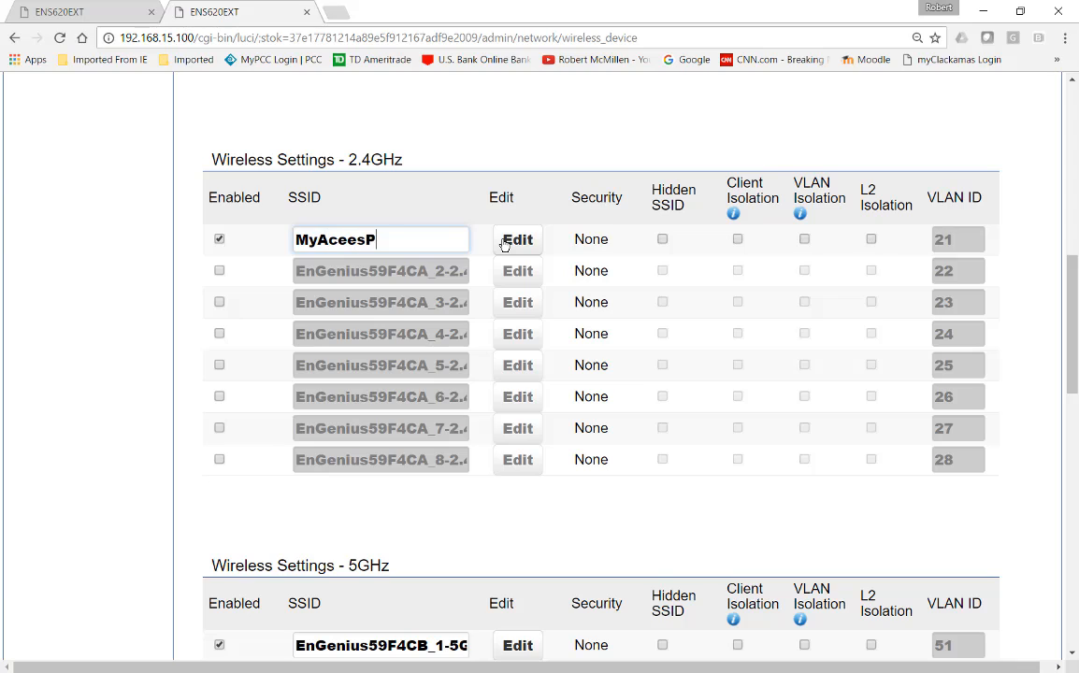
pyautogui.write('oint')
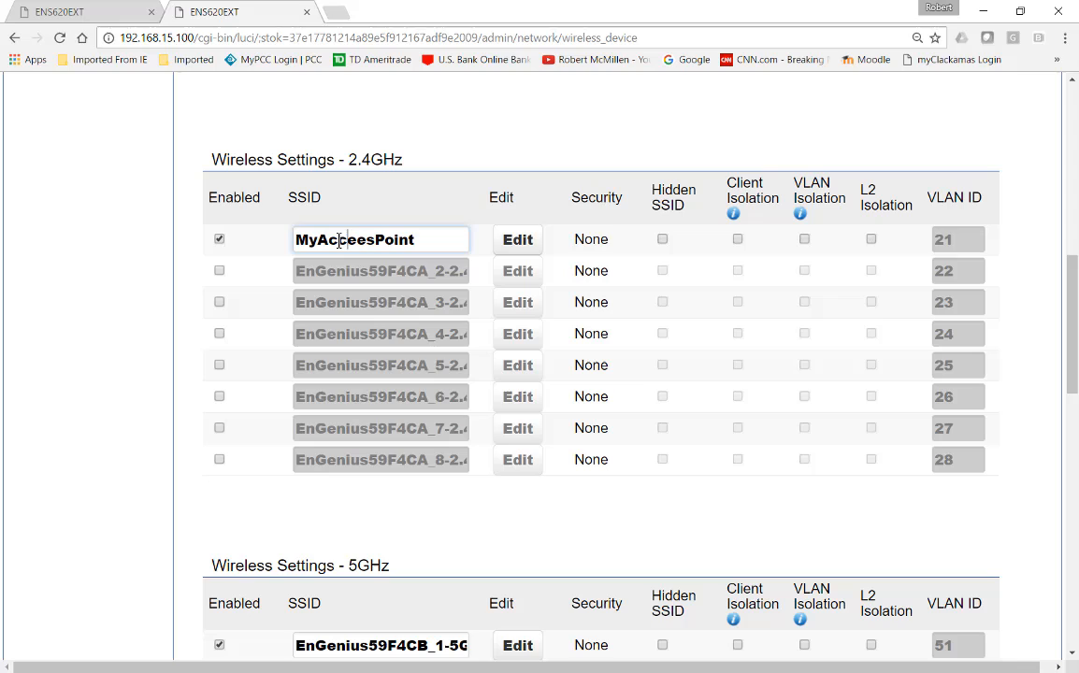
pyautogui.press('Backspace')
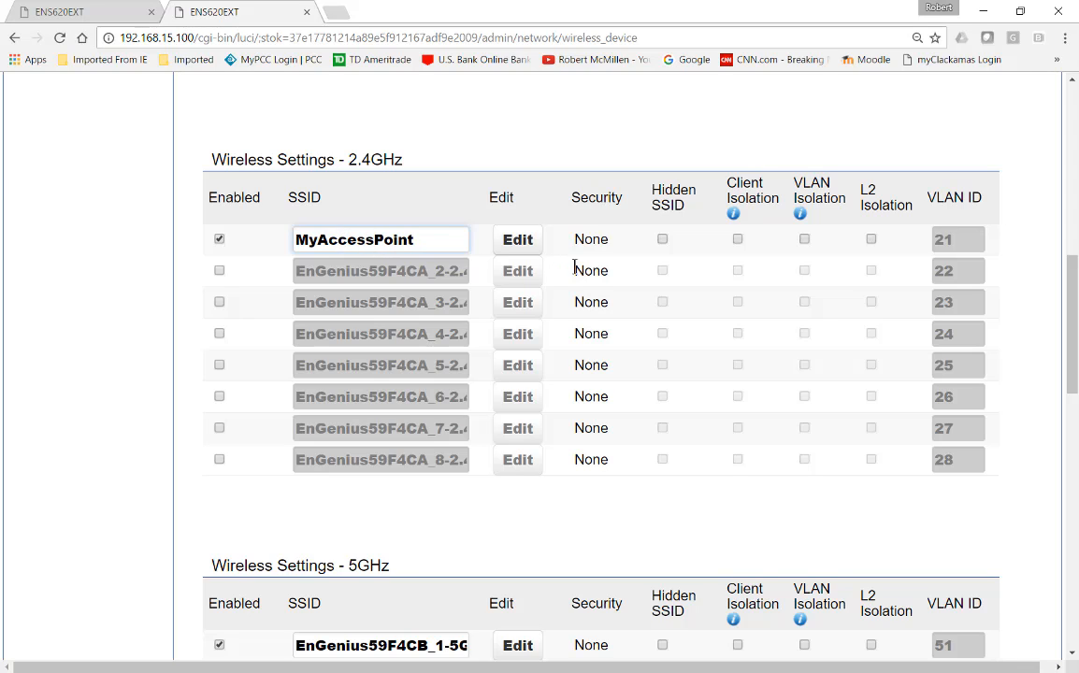
pyautogui.moveTo(624, 277)
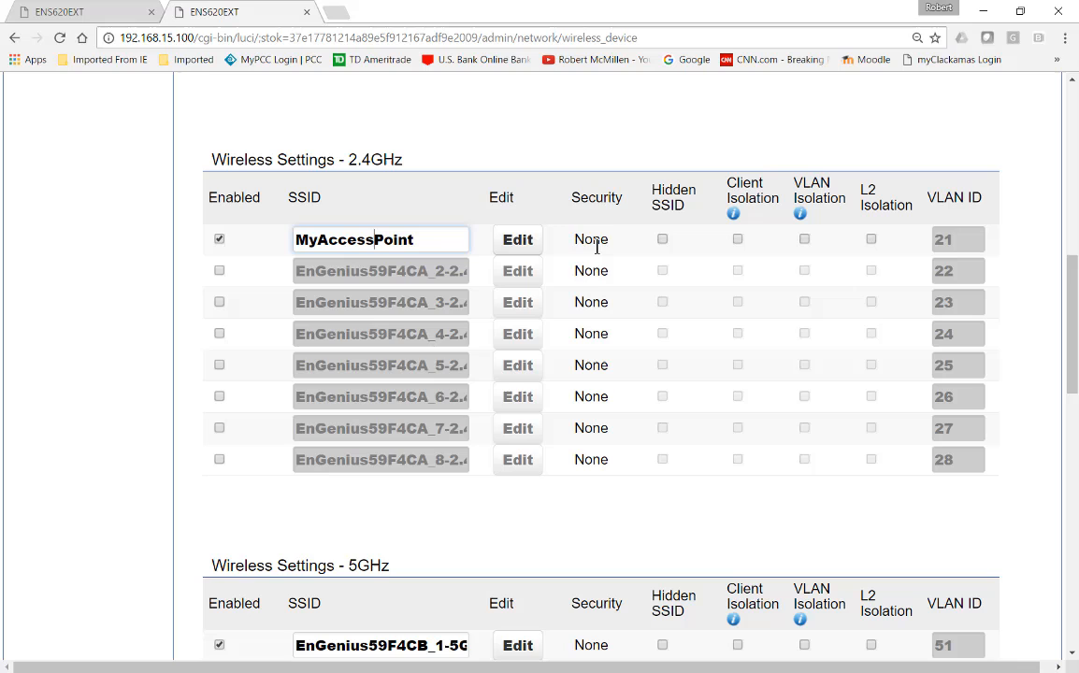
pyautogui.click(518, 239)
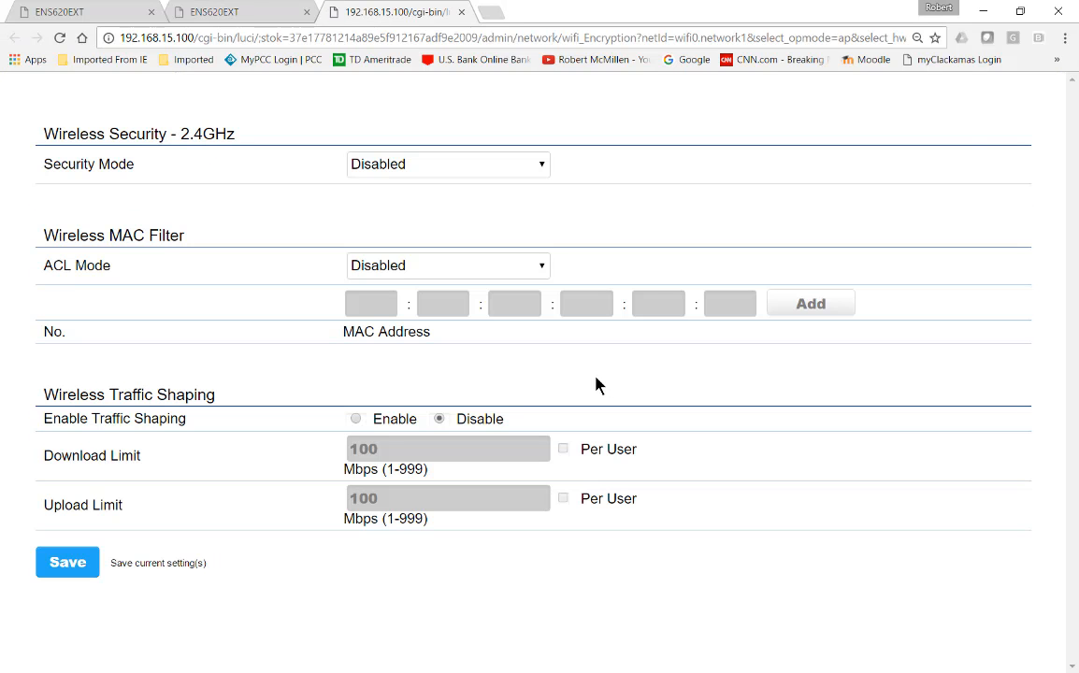
pyautogui.moveTo(668, 383)
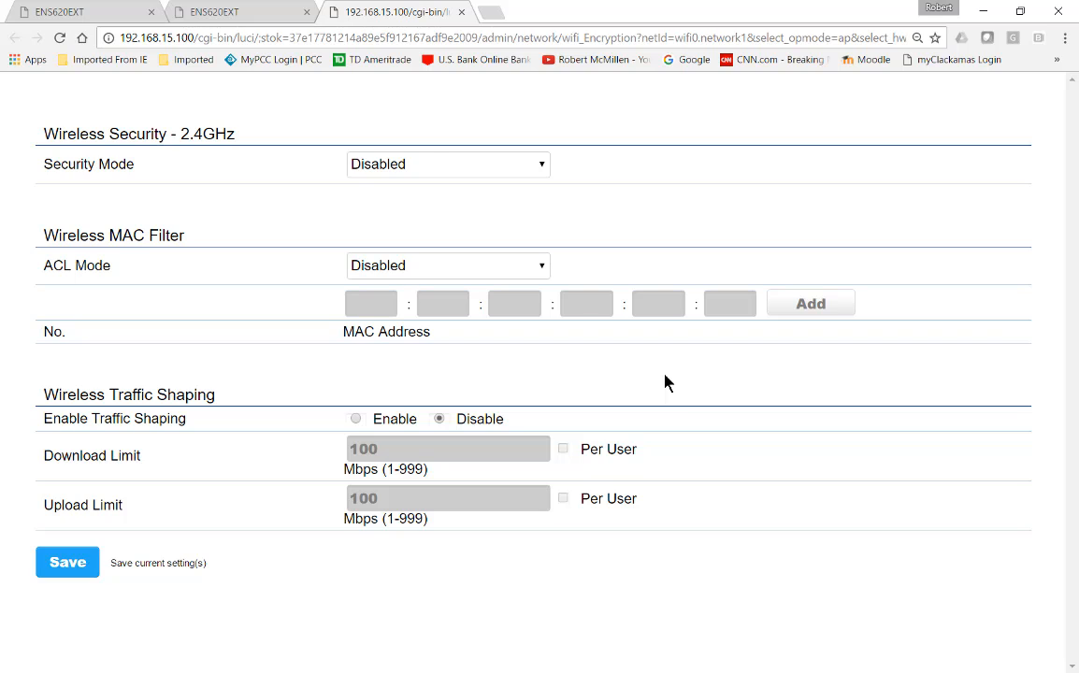
pyautogui.moveTo(540, 167)
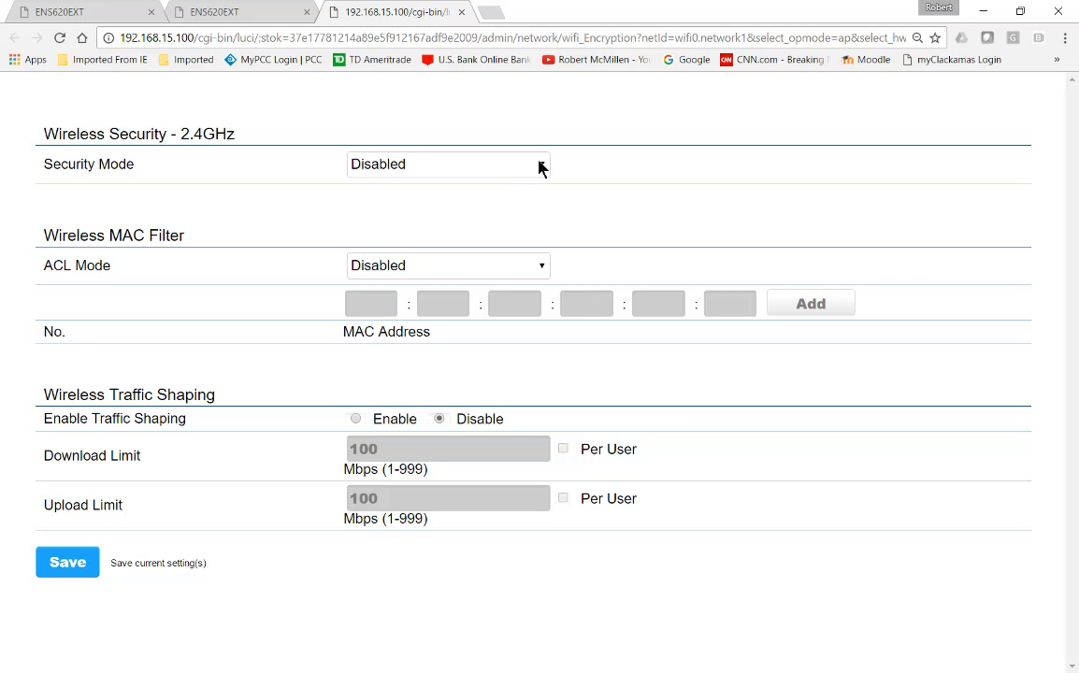
# Set Security Mode to WPA2-PSK with AES encryption
pyautogui.click(448, 164)
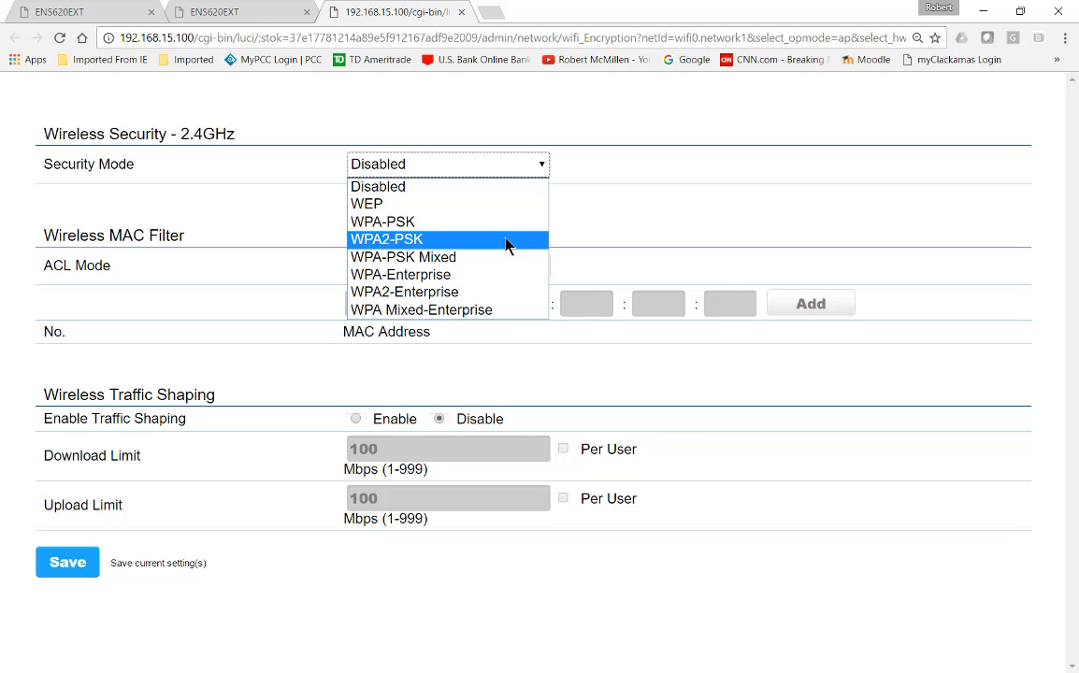
pyautogui.click(386, 238)
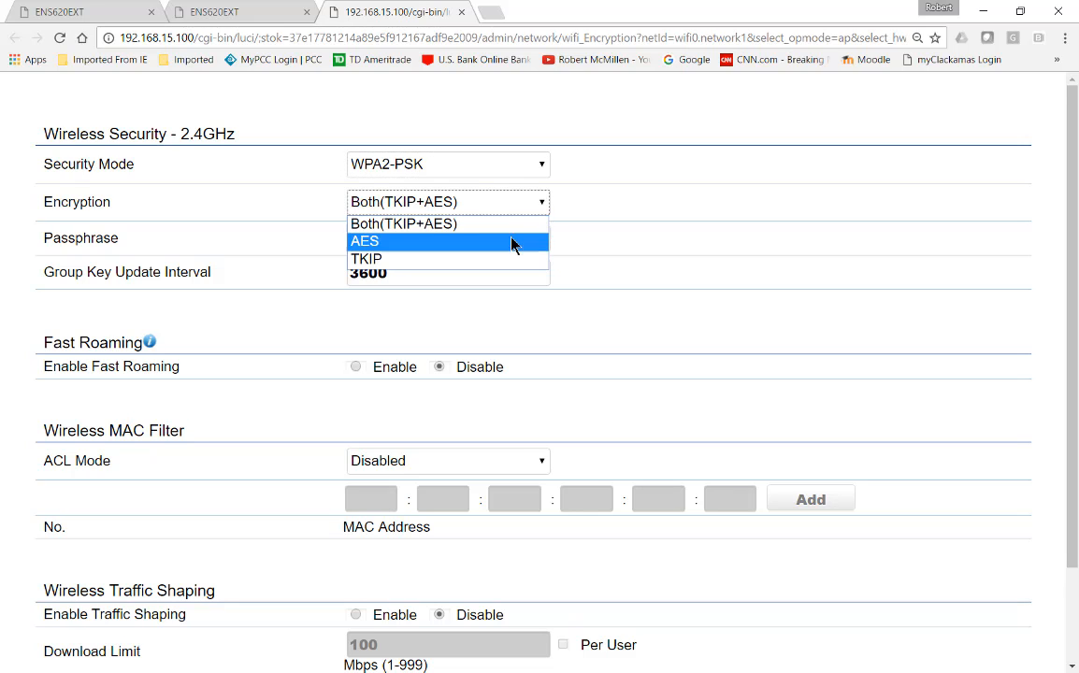
pyautogui.click(365, 241)
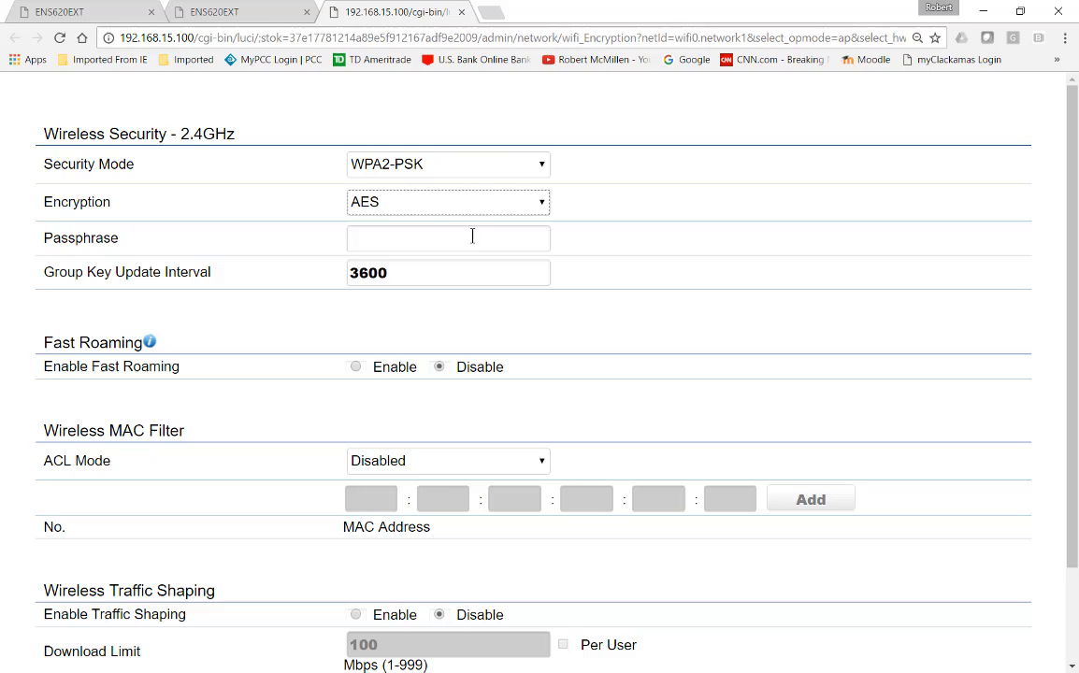
pyautogui.click(448, 238)
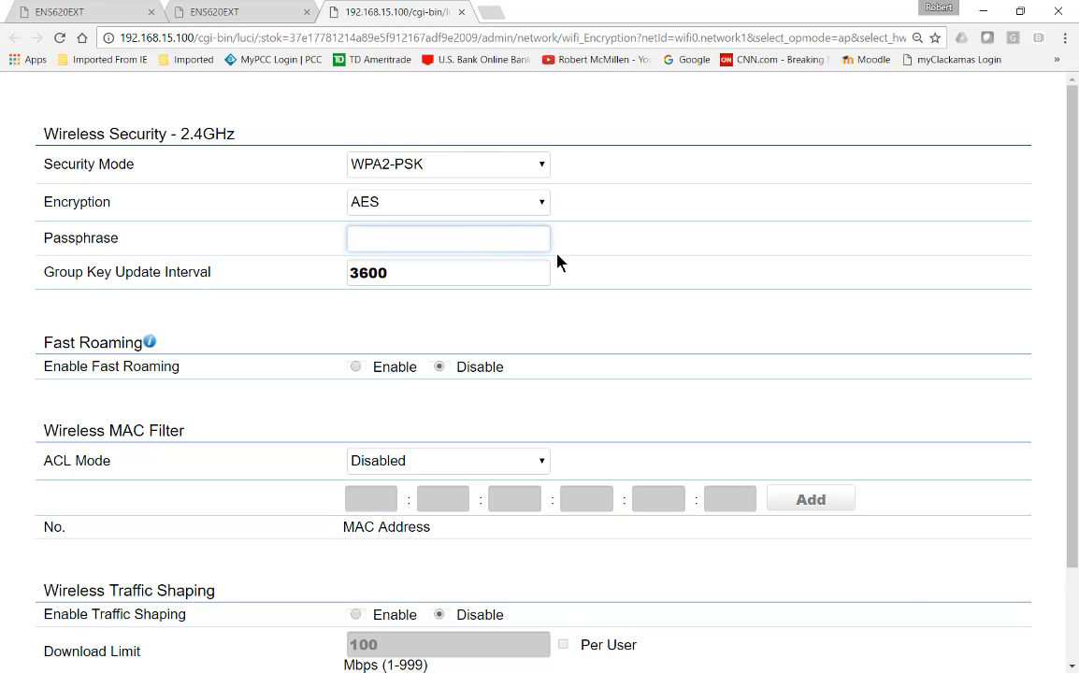
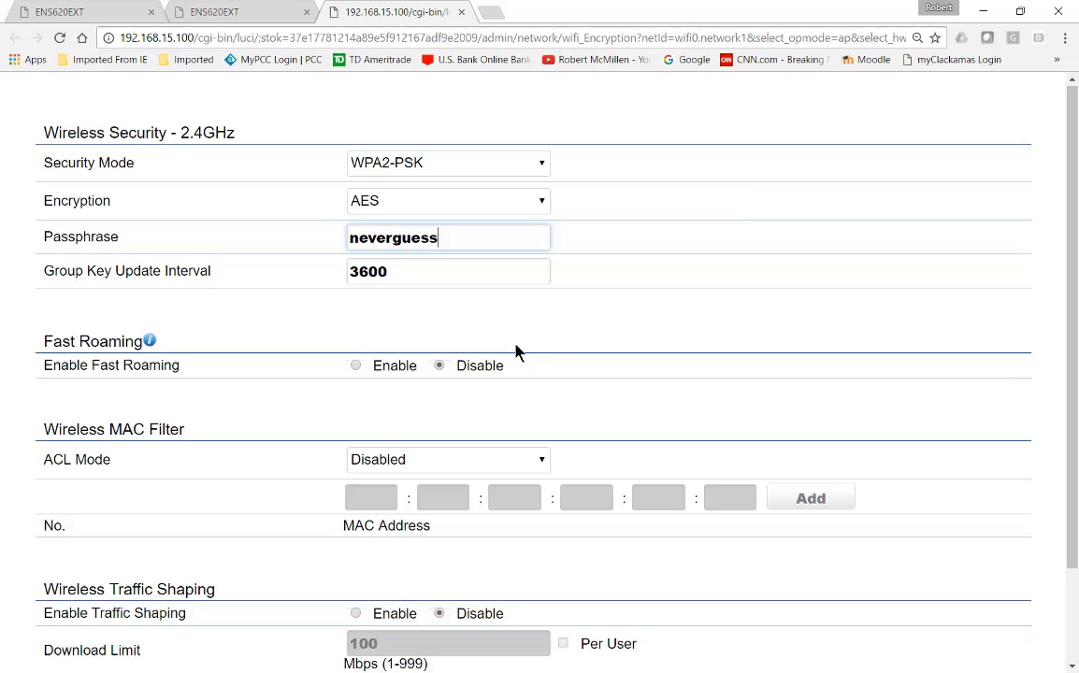
pyautogui.scroll(-3)
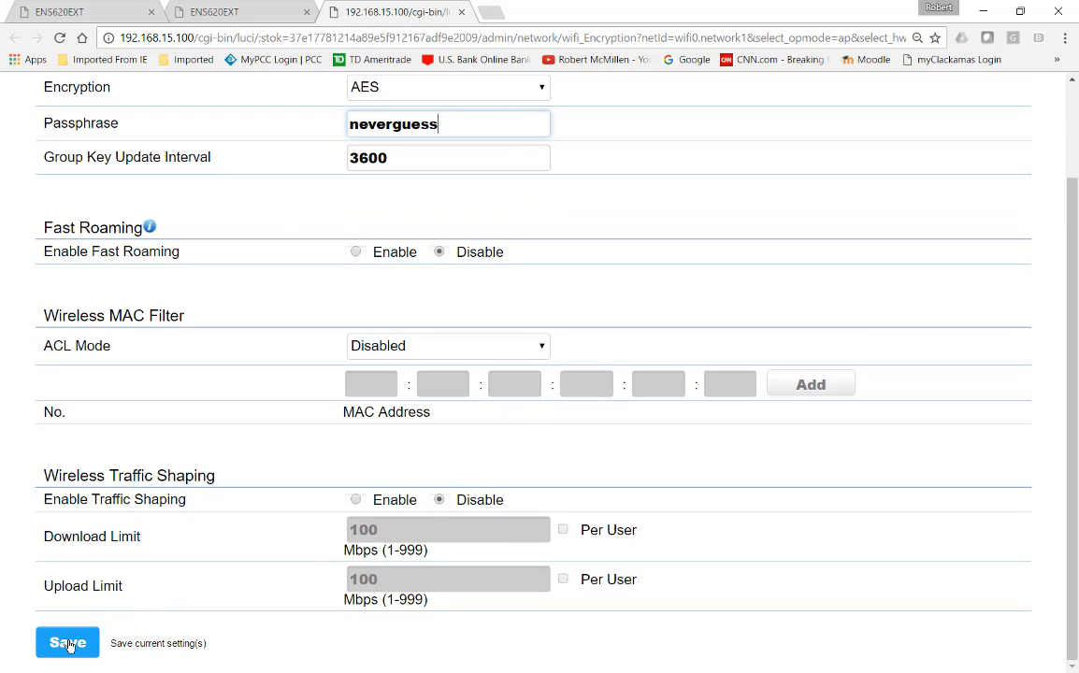
pyautogui.click(68, 644)
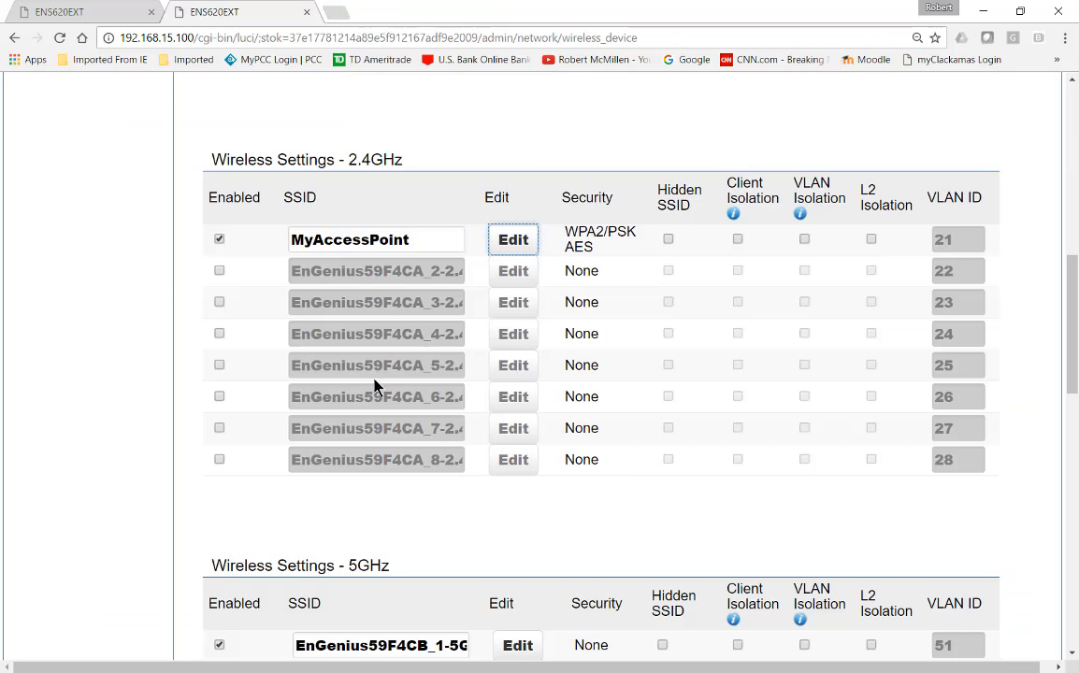
pyautogui.moveTo(433, 272)
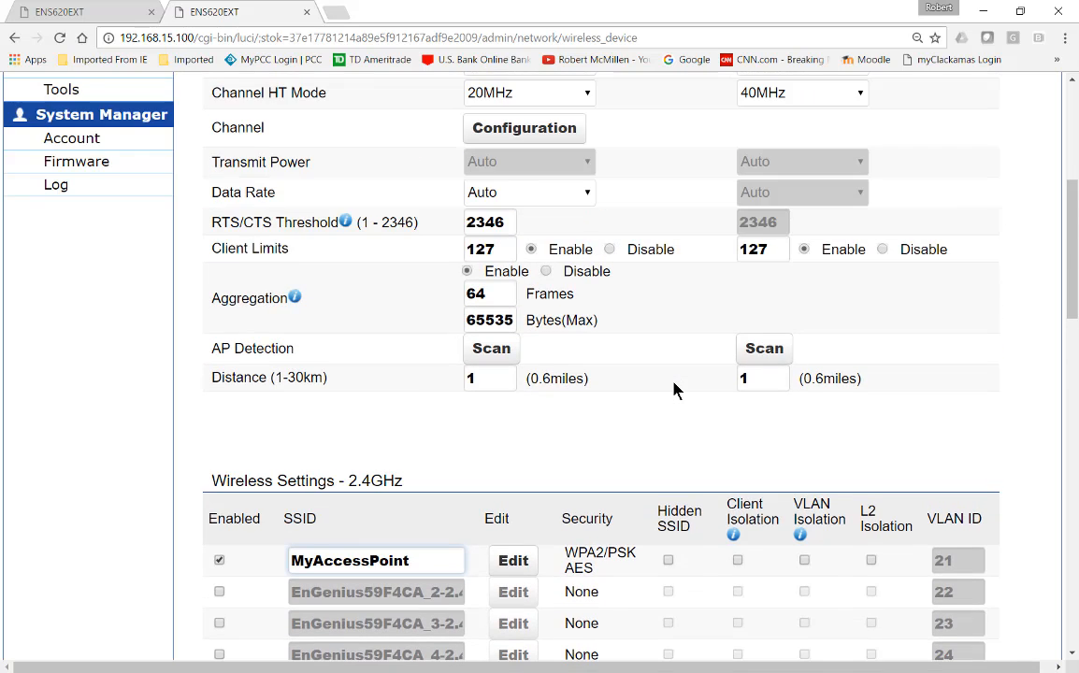
pyautogui.scroll(3)
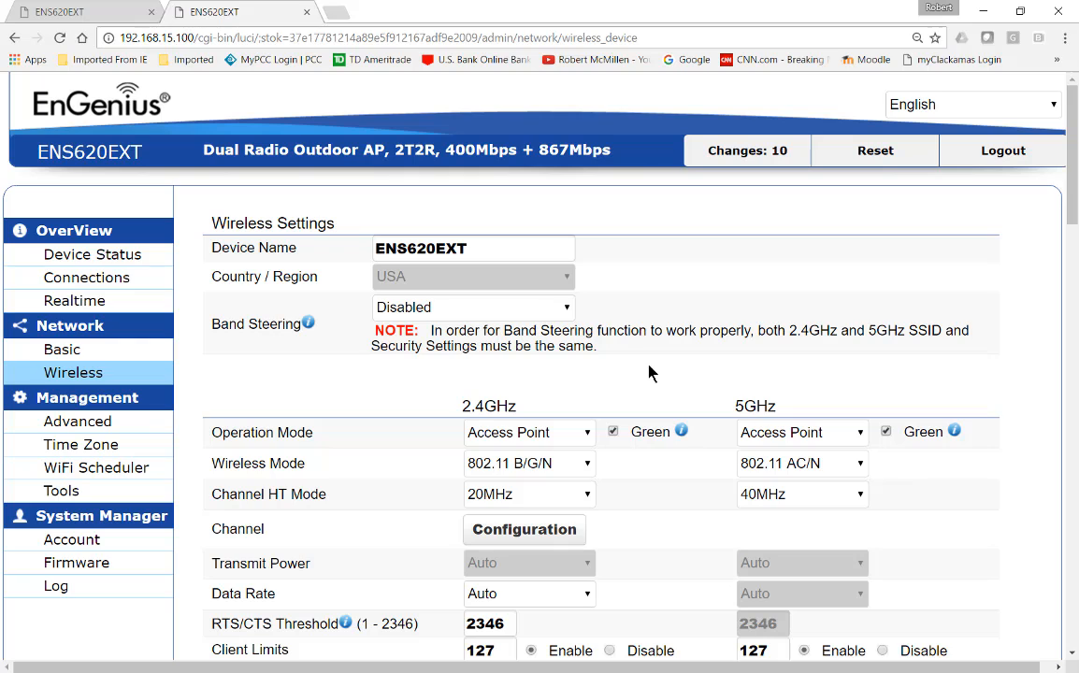
pyautogui.moveTo(737, 299)
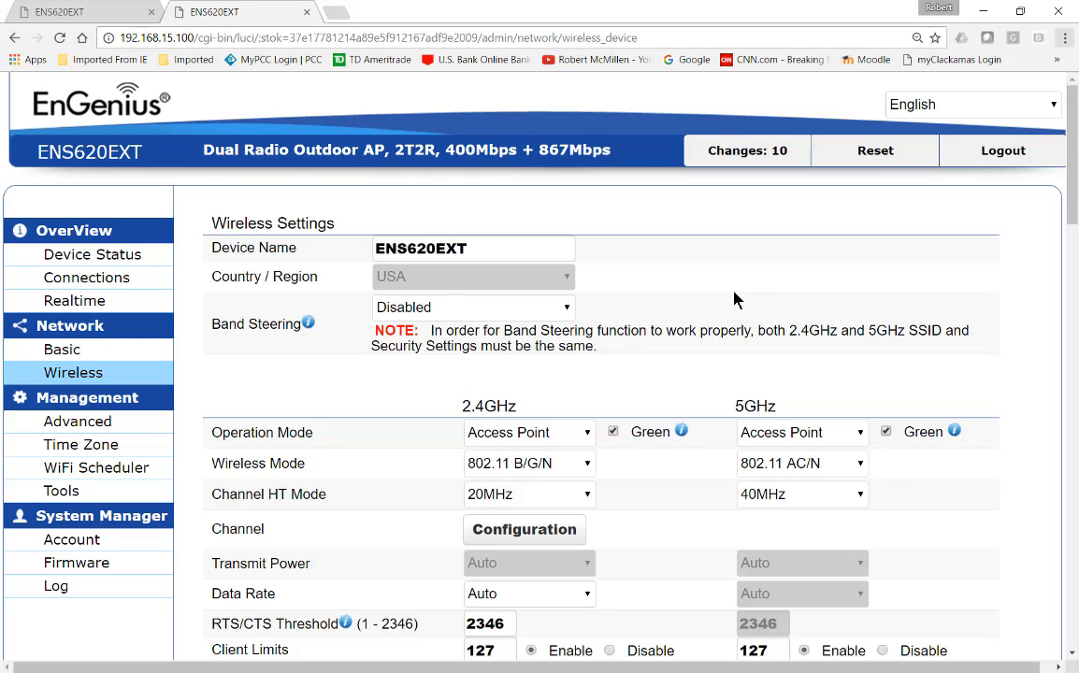
pyautogui.moveTo(748, 151)
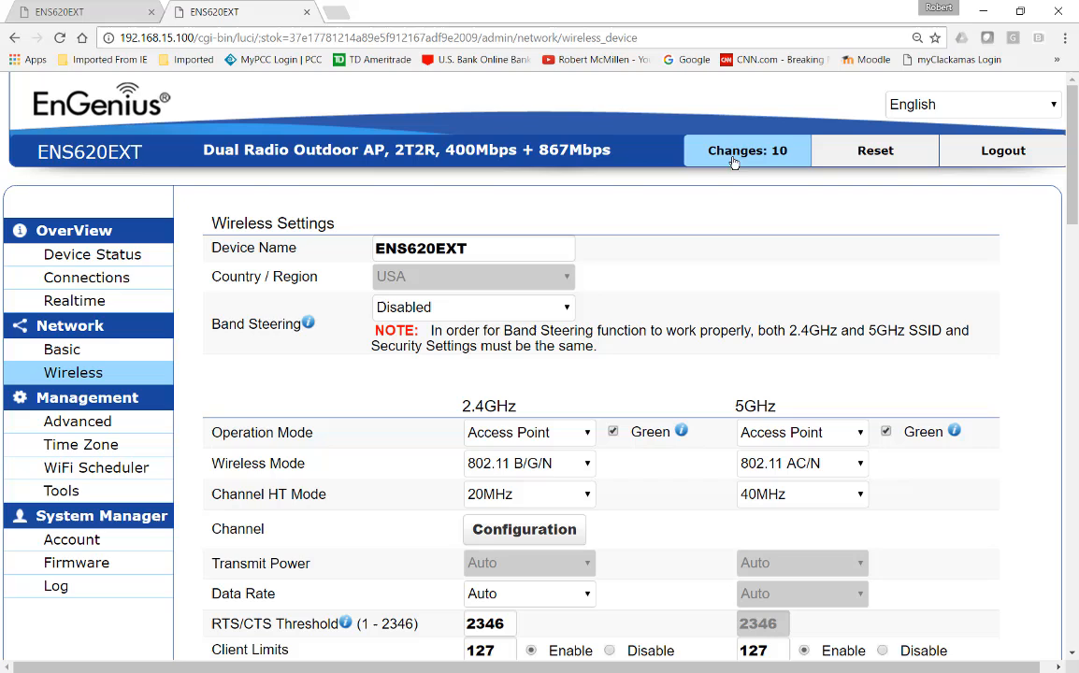
# Review the 10 pending configuration changes and apply them to the access point
pyautogui.click(747, 151)
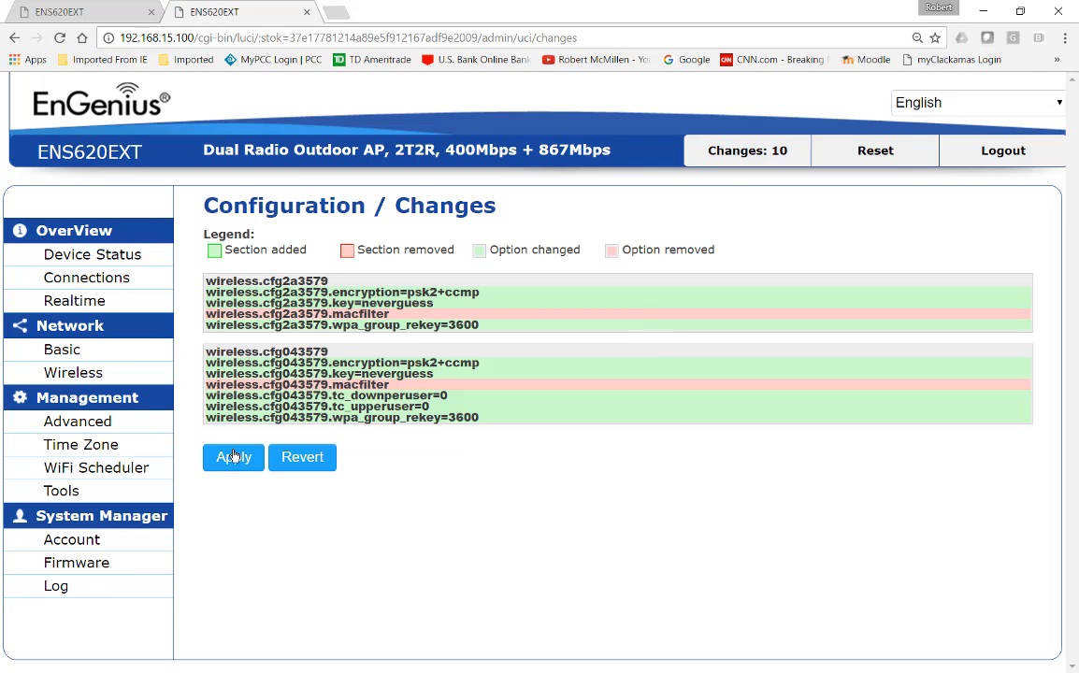
pyautogui.click(233, 457)
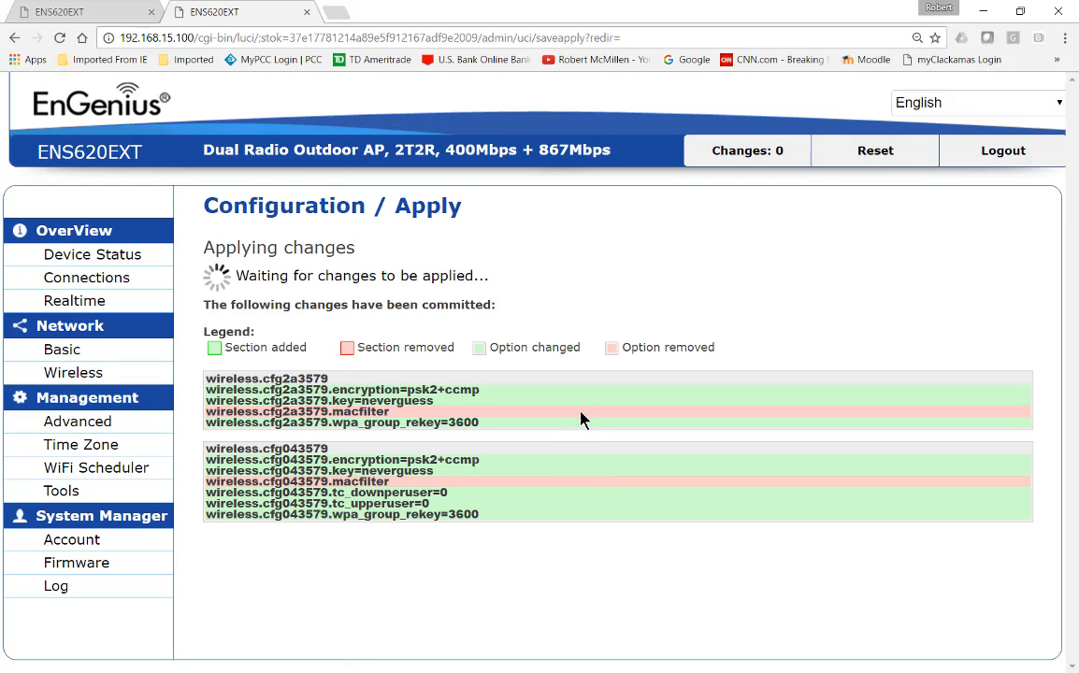